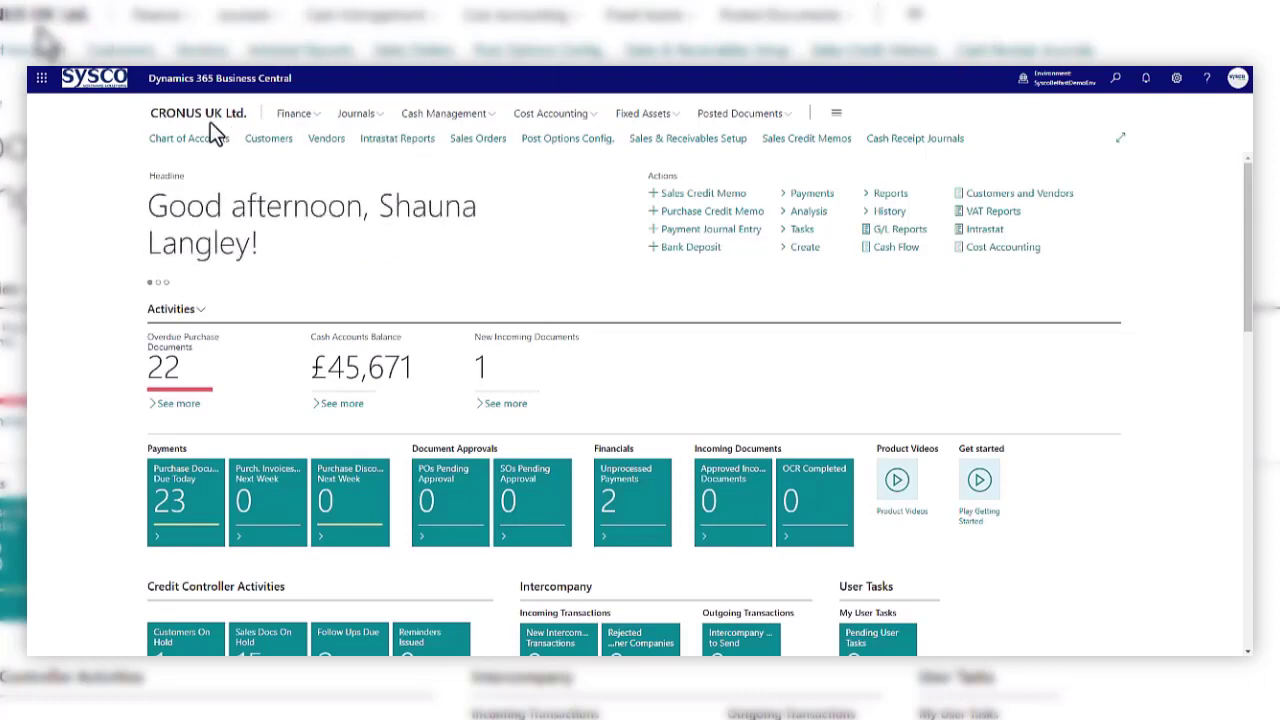
pyautogui.moveTo(1127, 78)
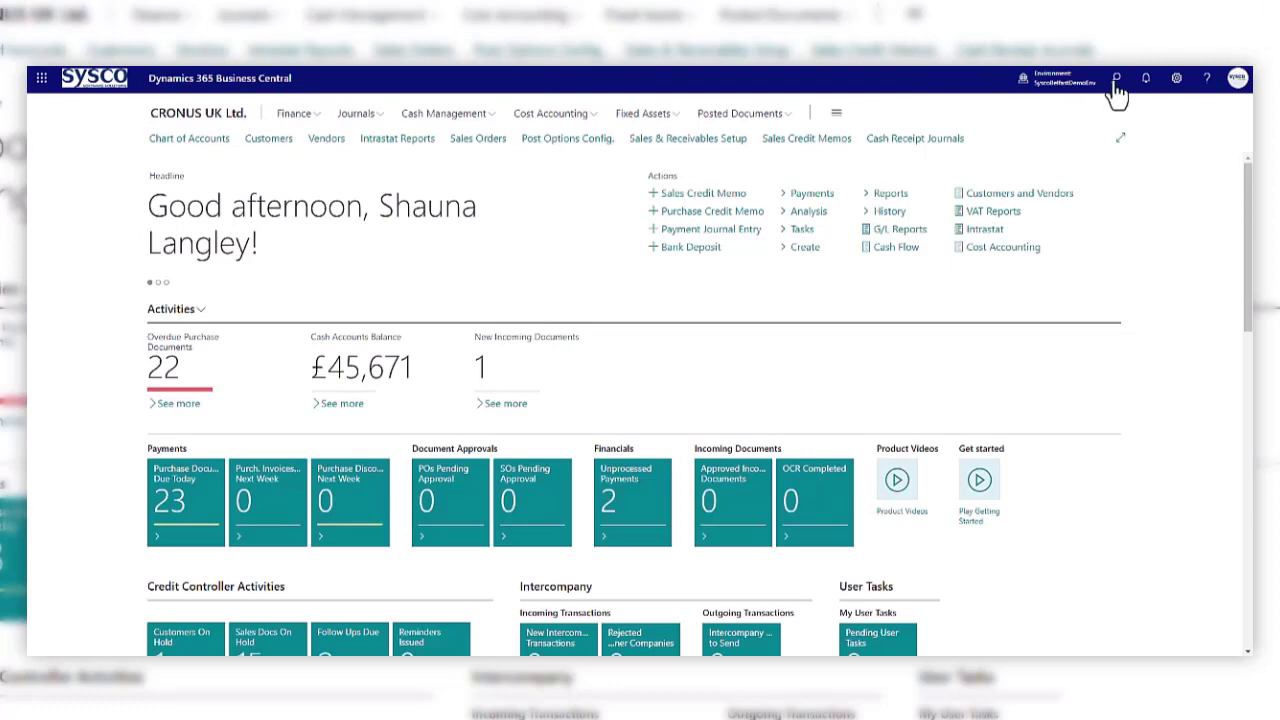
# Step: Search for 'master da' so Master Data Management Setup appears in the results
pyautogui.click(1131, 82)
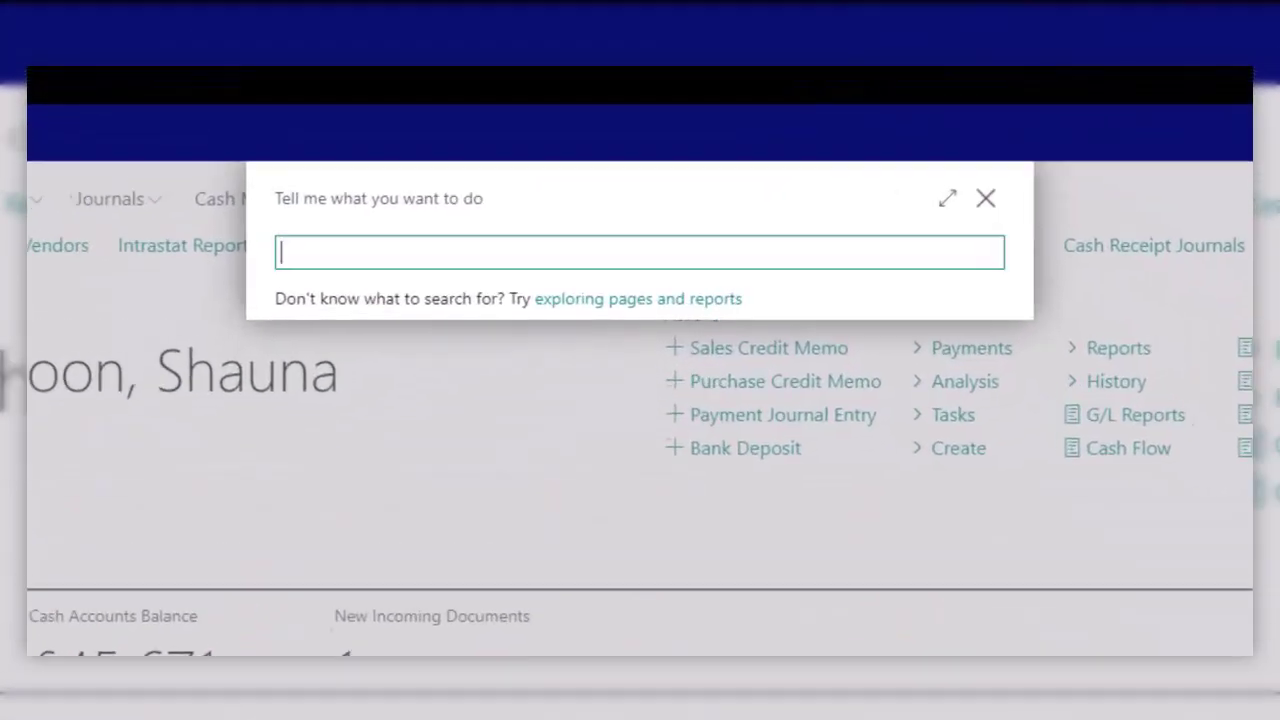
pyautogui.write('aste')
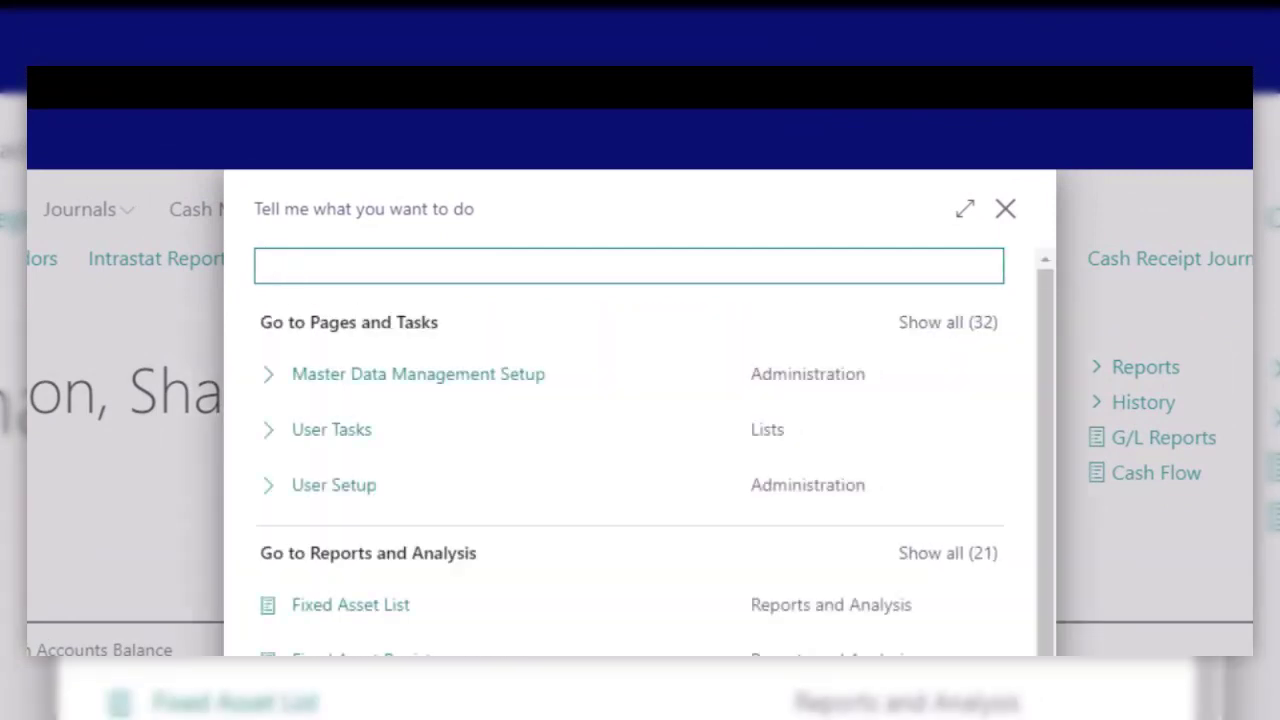
pyautogui.write('master dat')
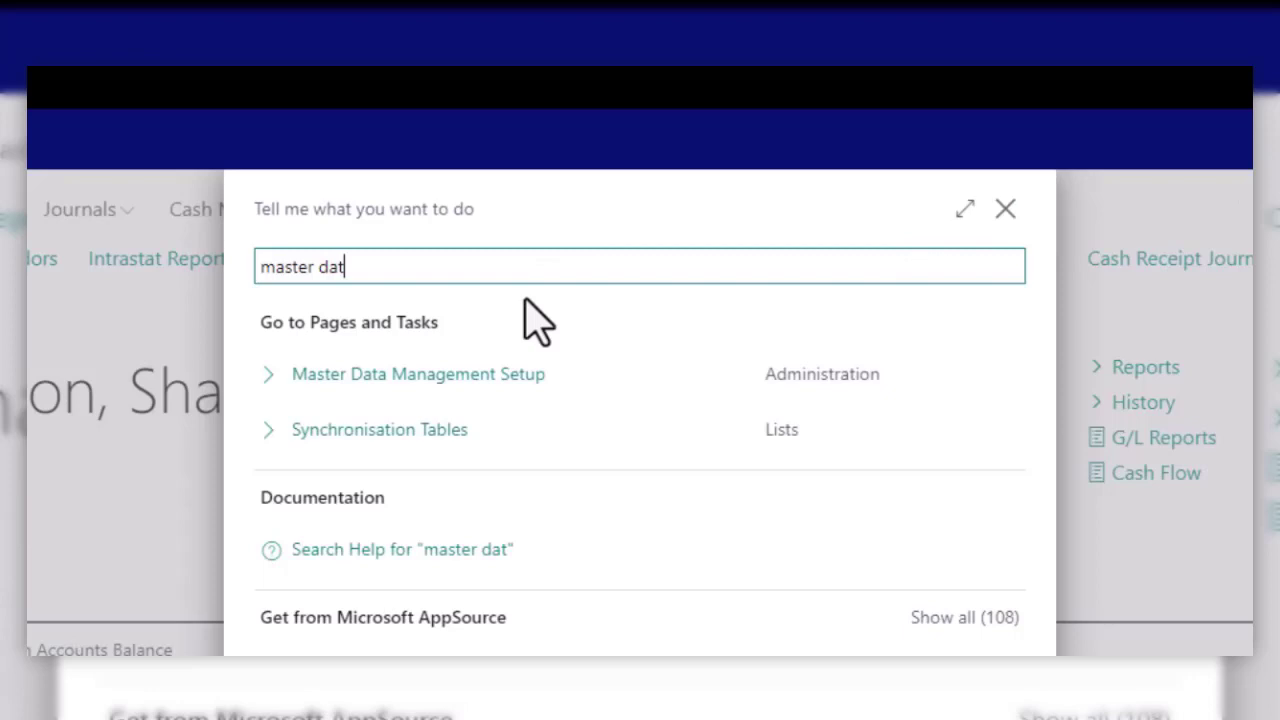
# Step: Open Master Data Management Setup, sourcing from Master Data Company with synchronisation enabled
pyautogui.click(417, 374)
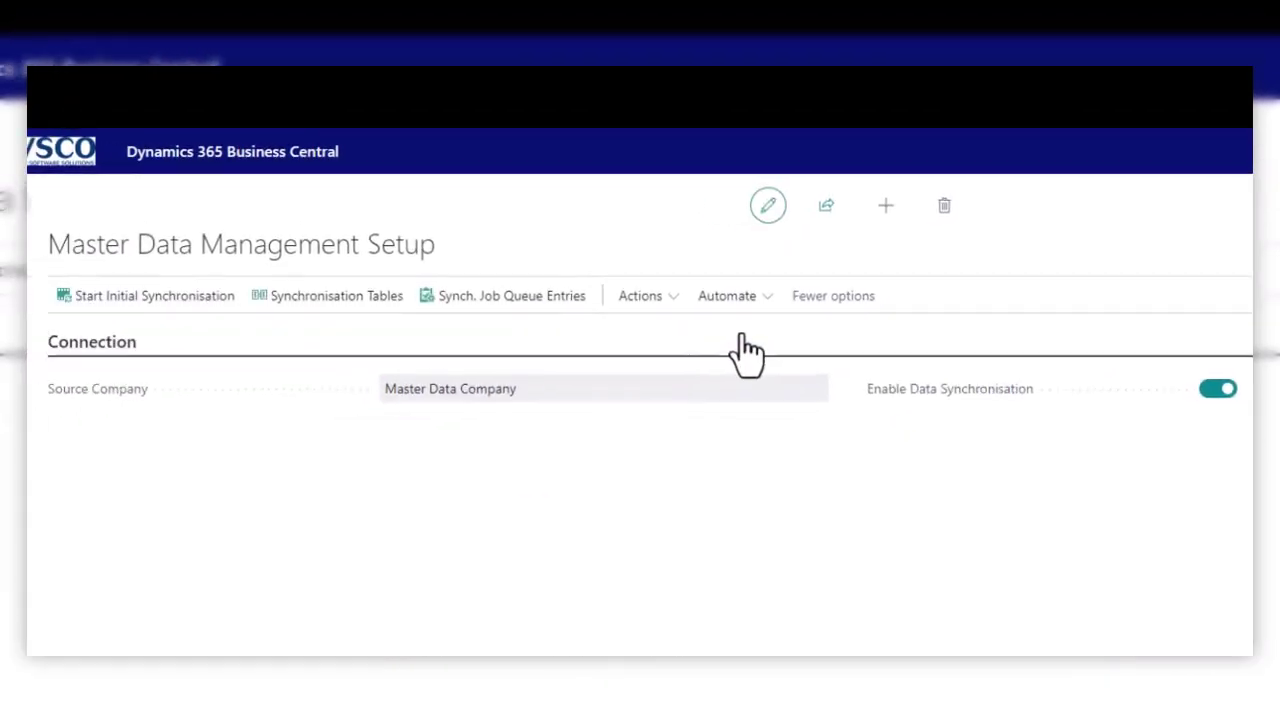
pyautogui.moveTo(75, 408)
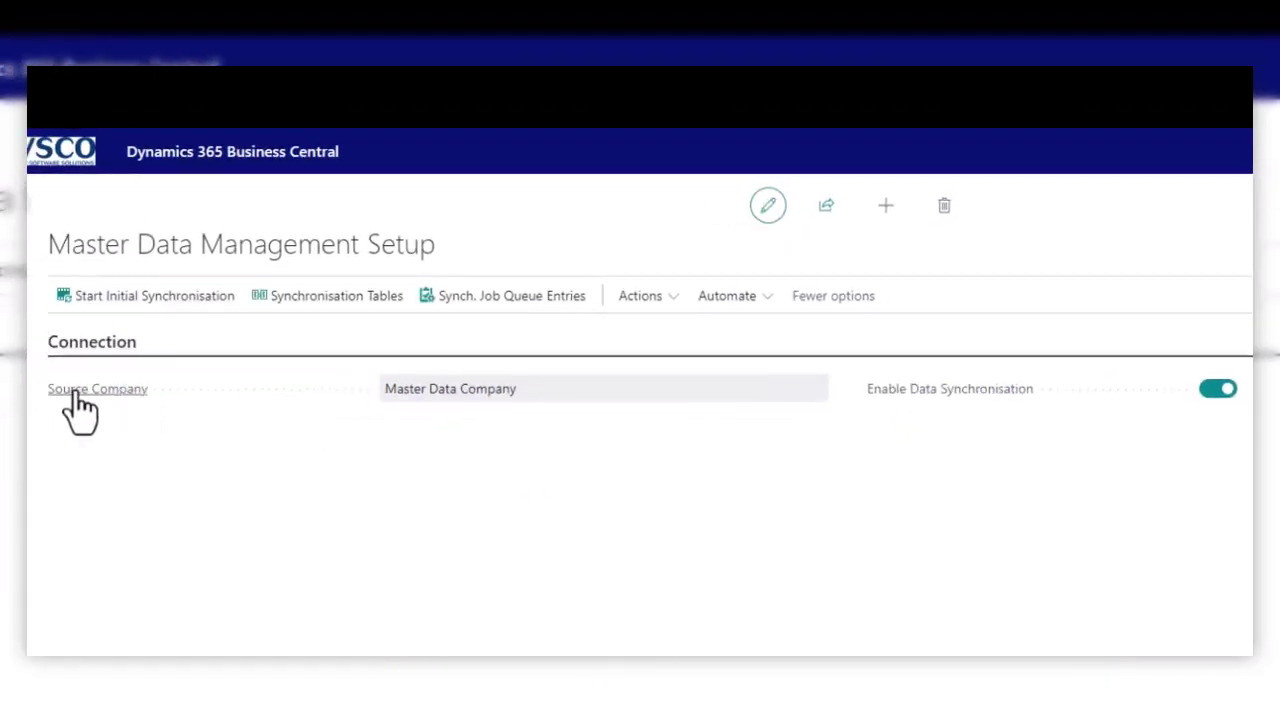
pyautogui.moveTo(437, 433)
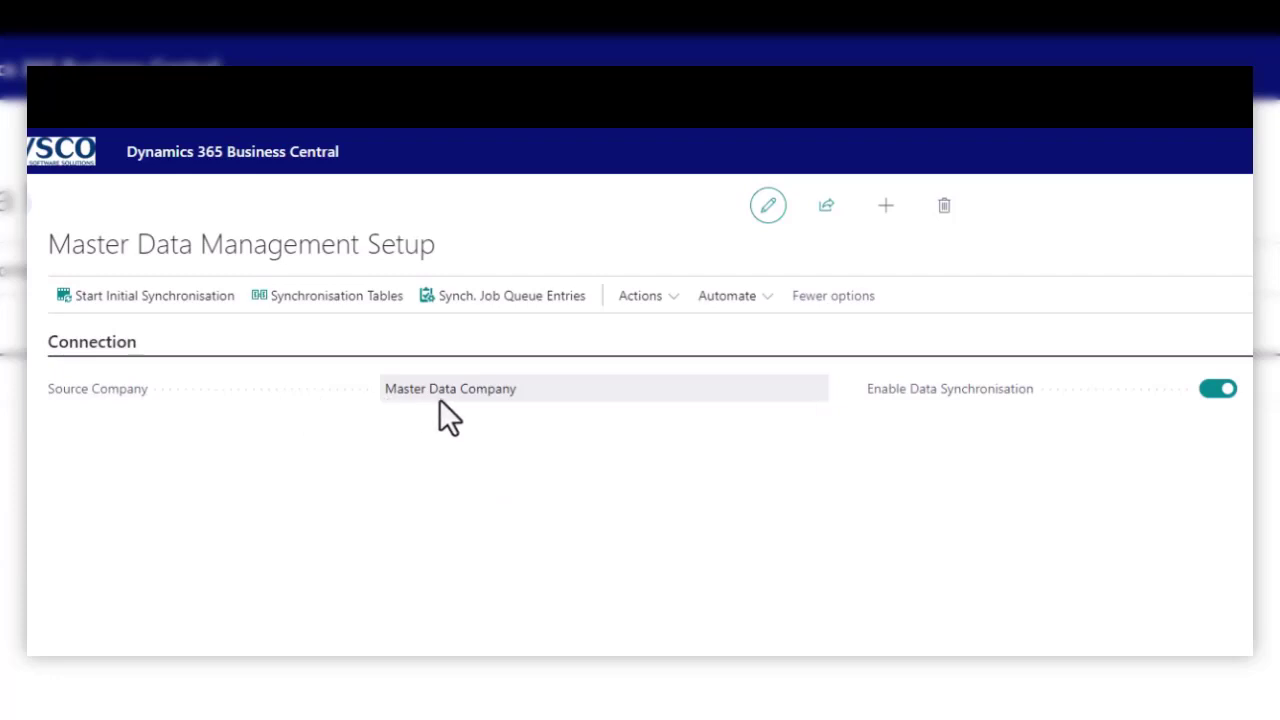
pyautogui.moveTo(415, 425)
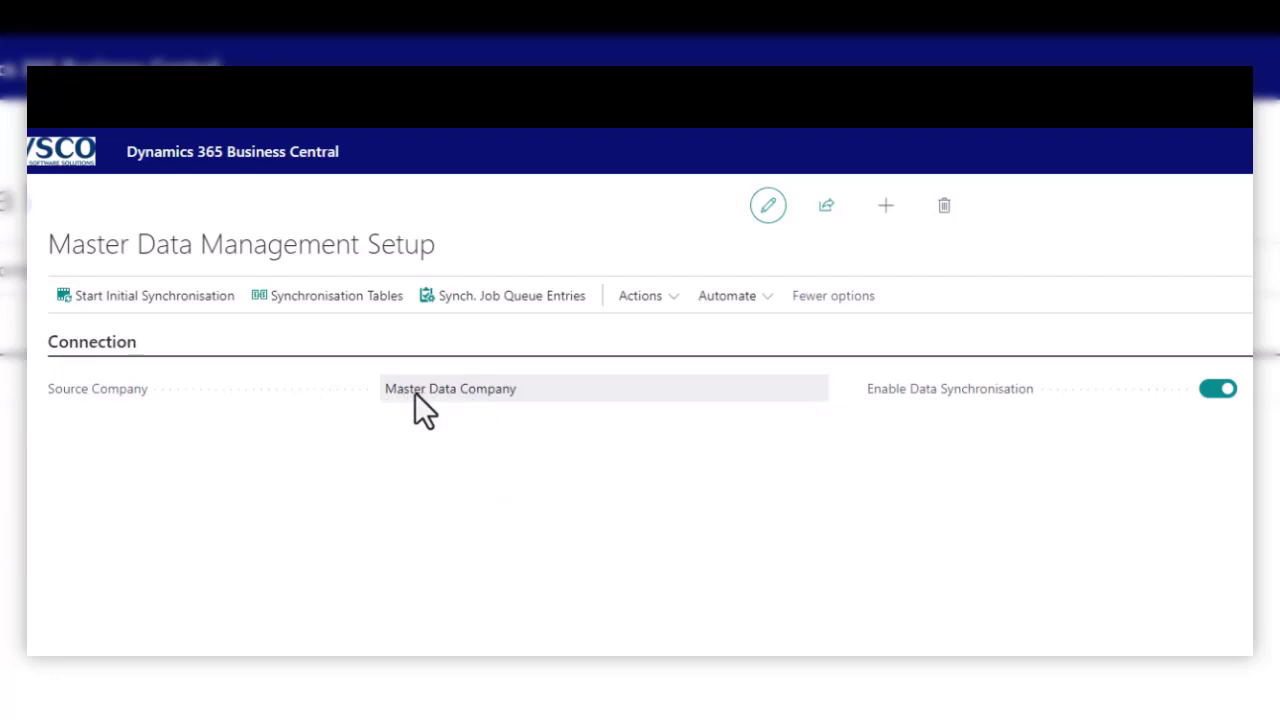
pyautogui.moveTo(528, 423)
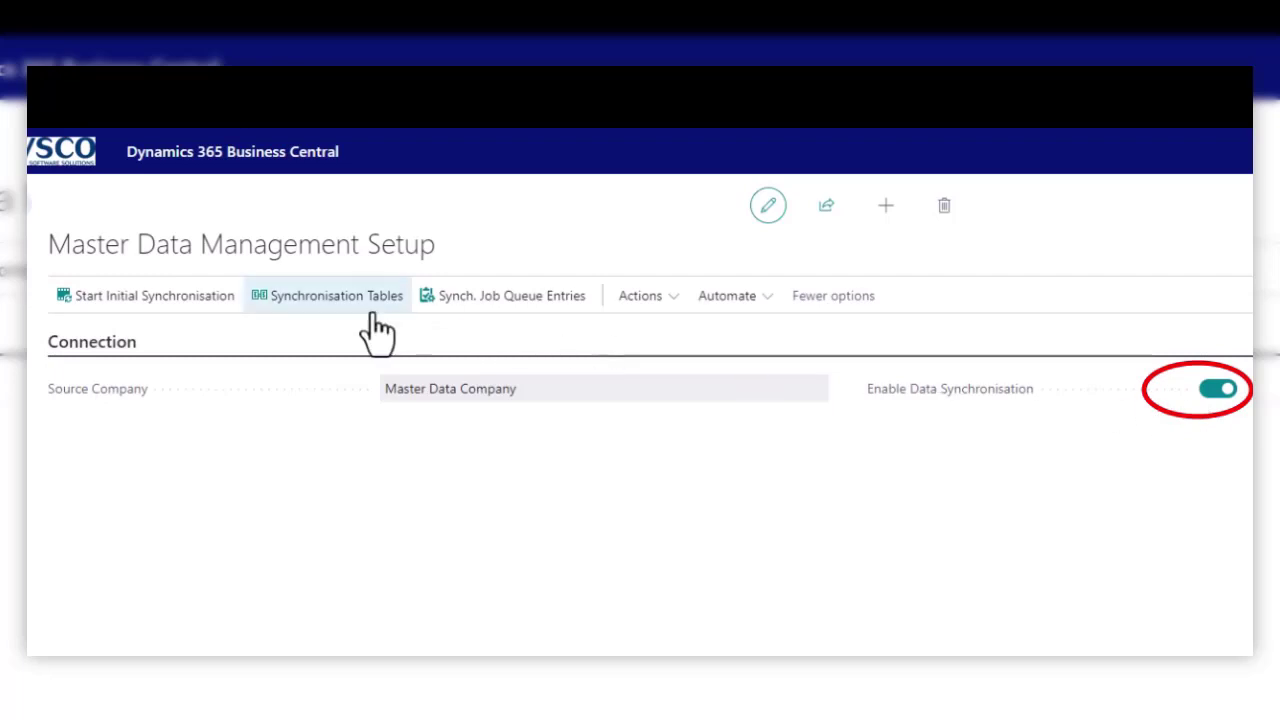
pyautogui.moveTo(333, 303)
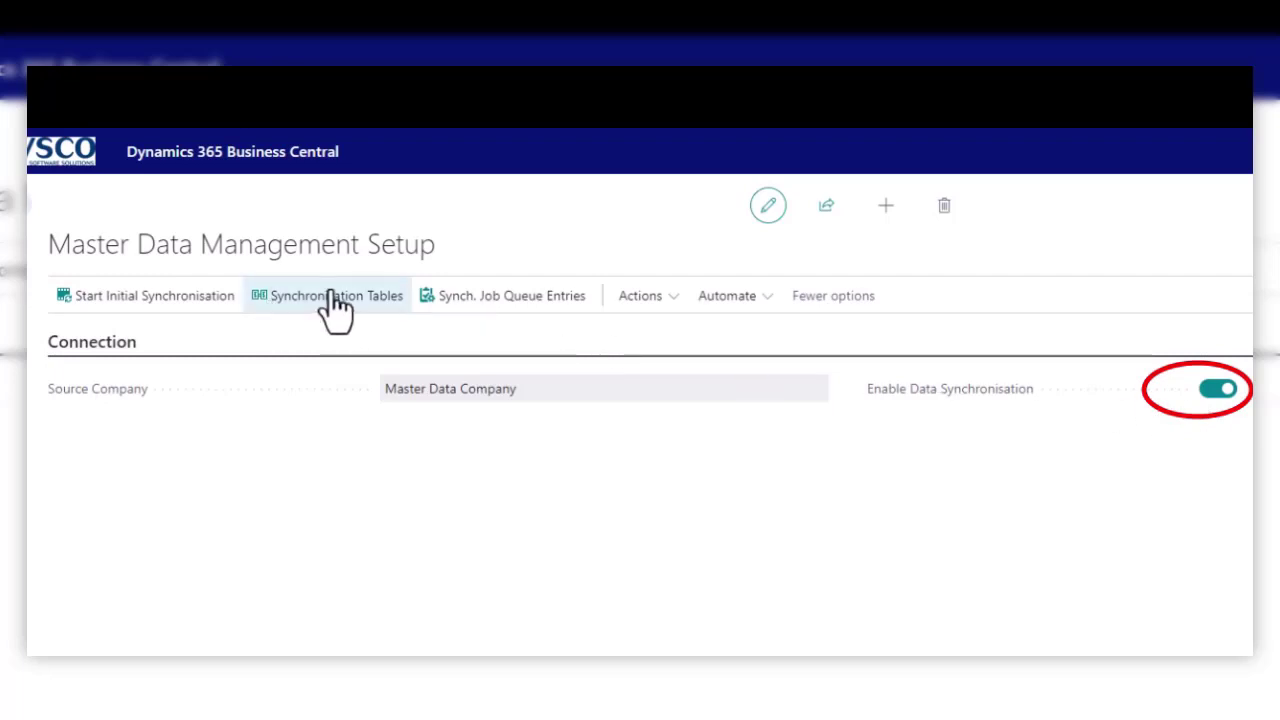
# Step: View the Synchronisation Tables list with G/L Account and Customer Price Group enabled
pyautogui.click(337, 295)
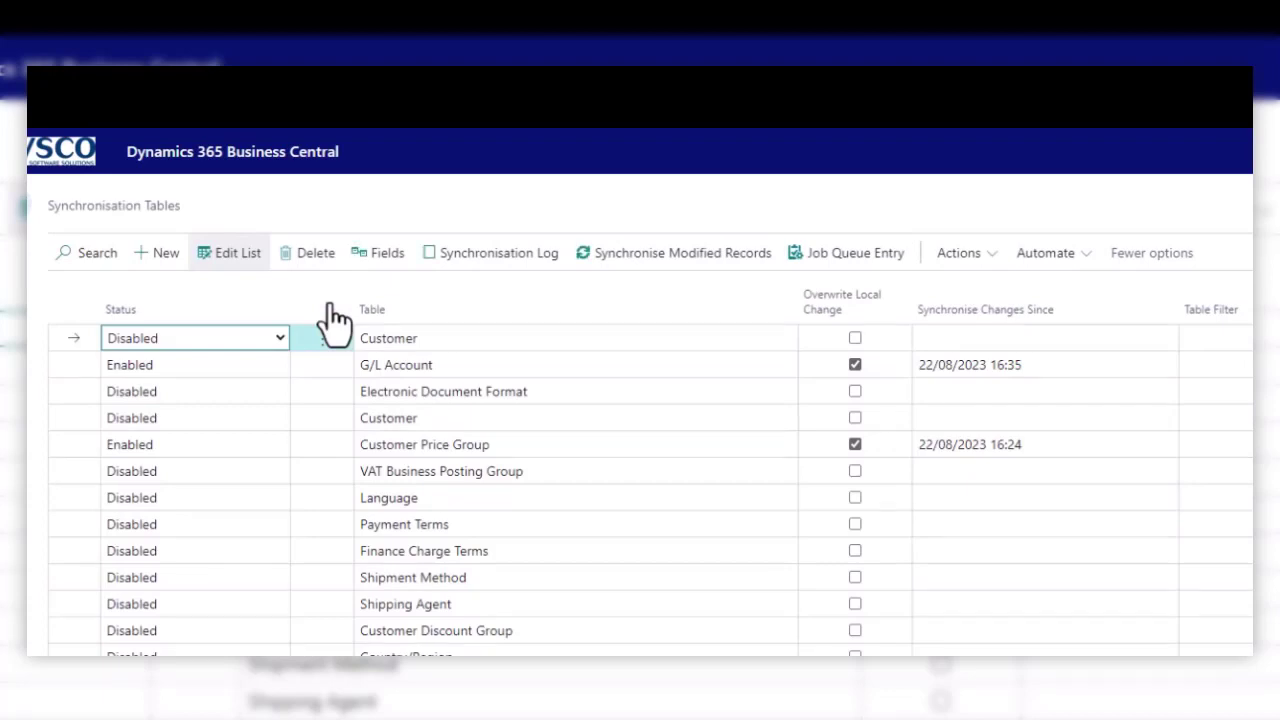
pyautogui.moveTo(275, 478)
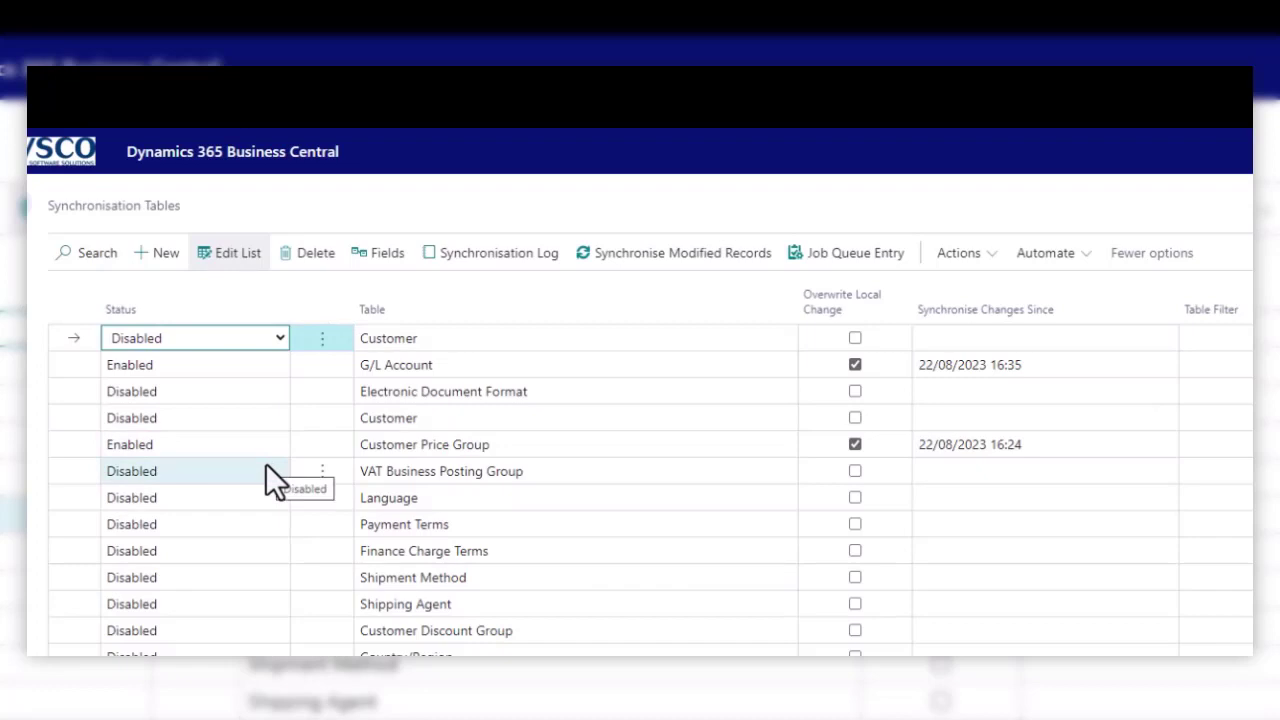
pyautogui.moveTo(207, 357)
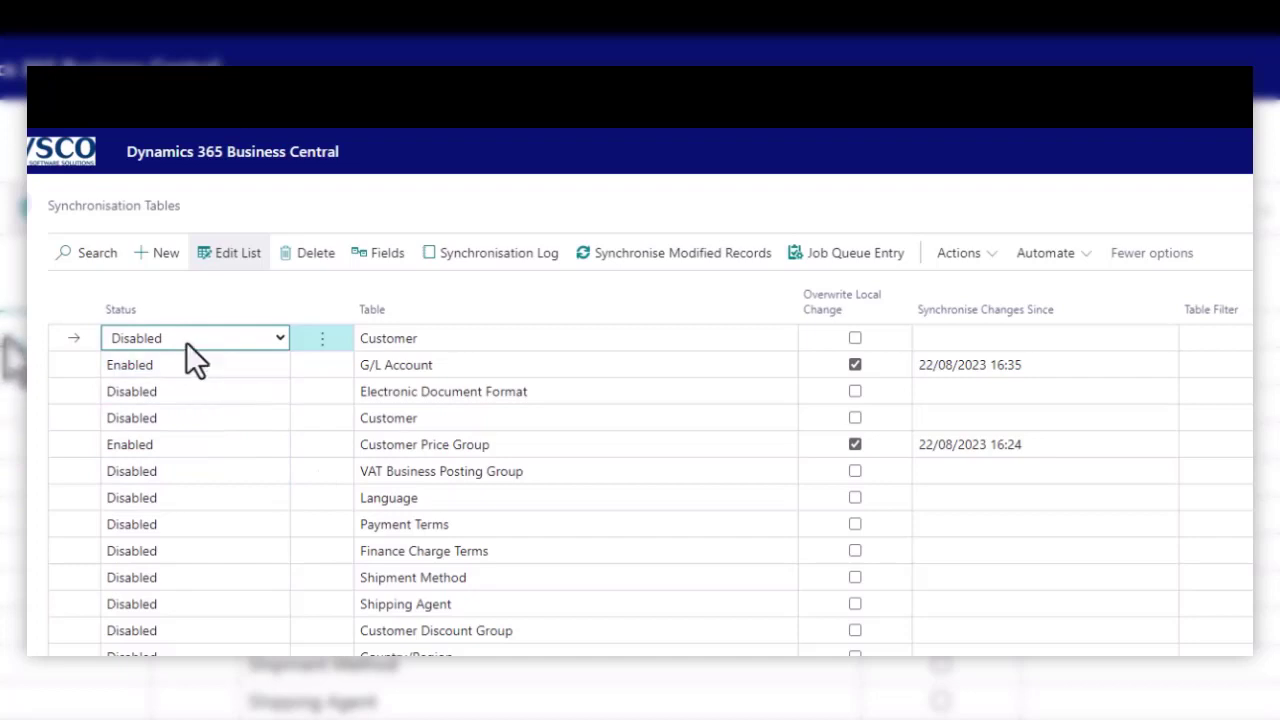
pyautogui.moveTo(170, 364)
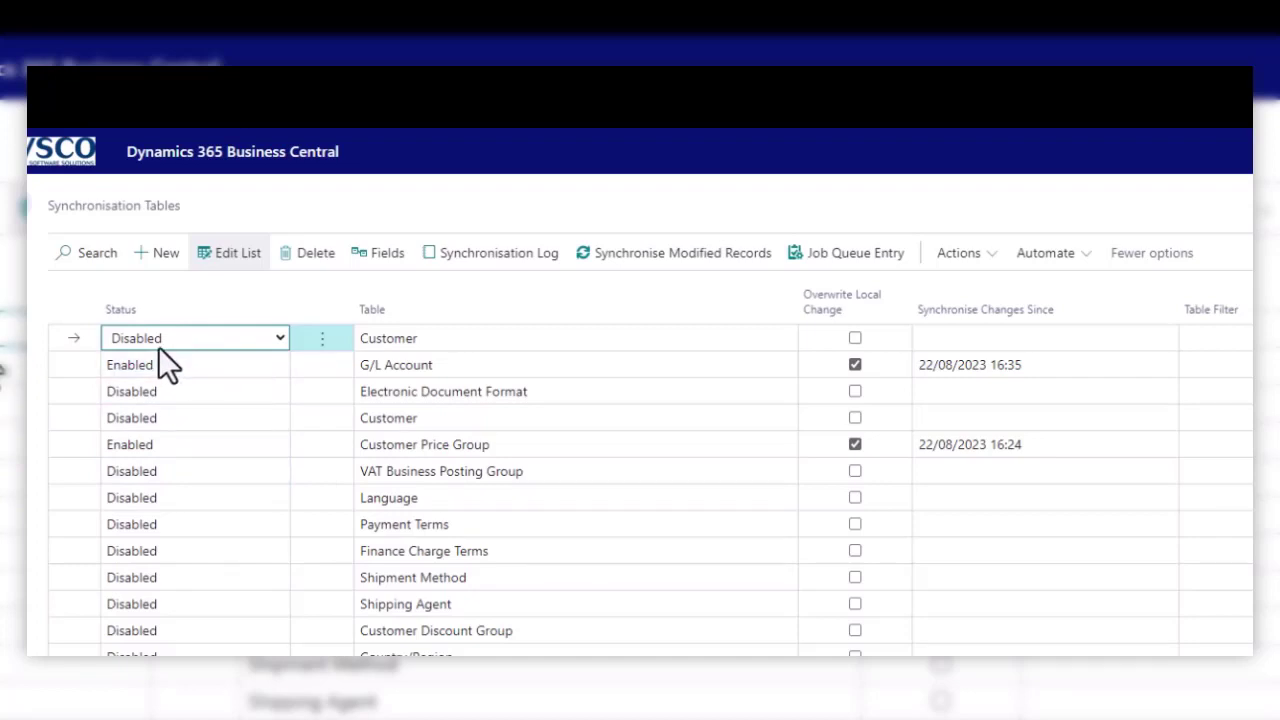
pyautogui.moveTo(855, 310)
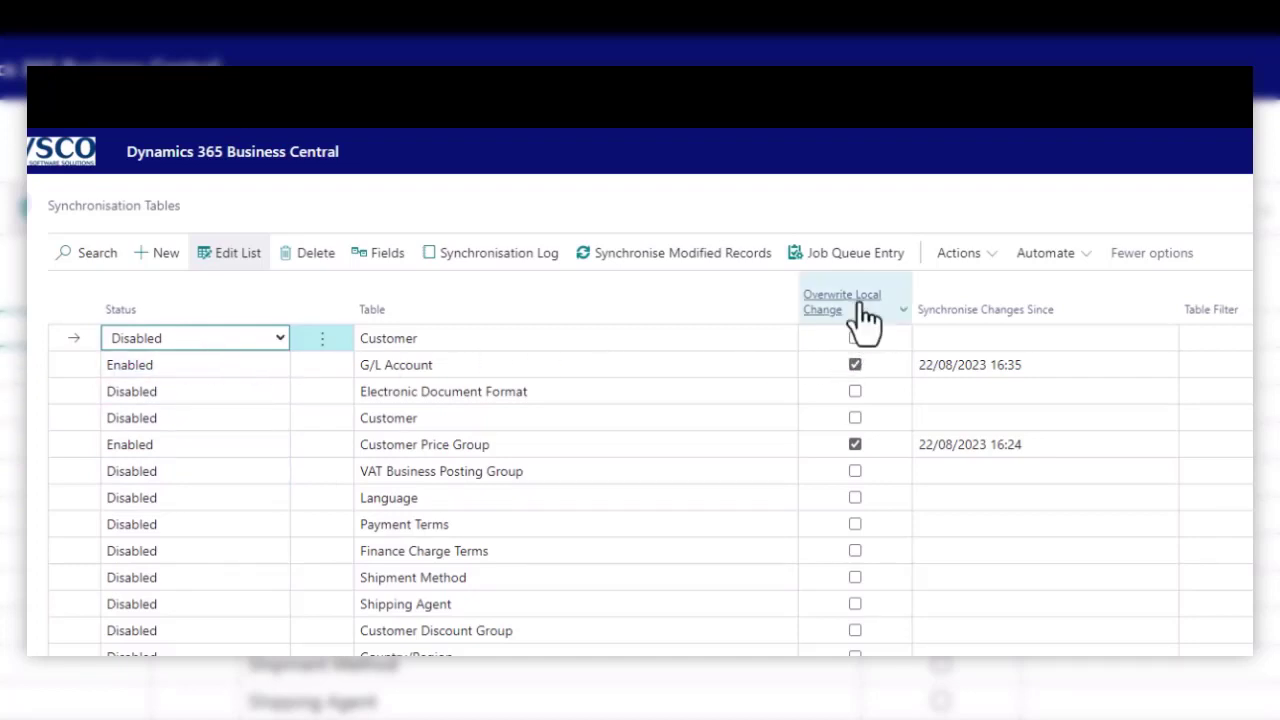
pyautogui.moveTo(841, 301)
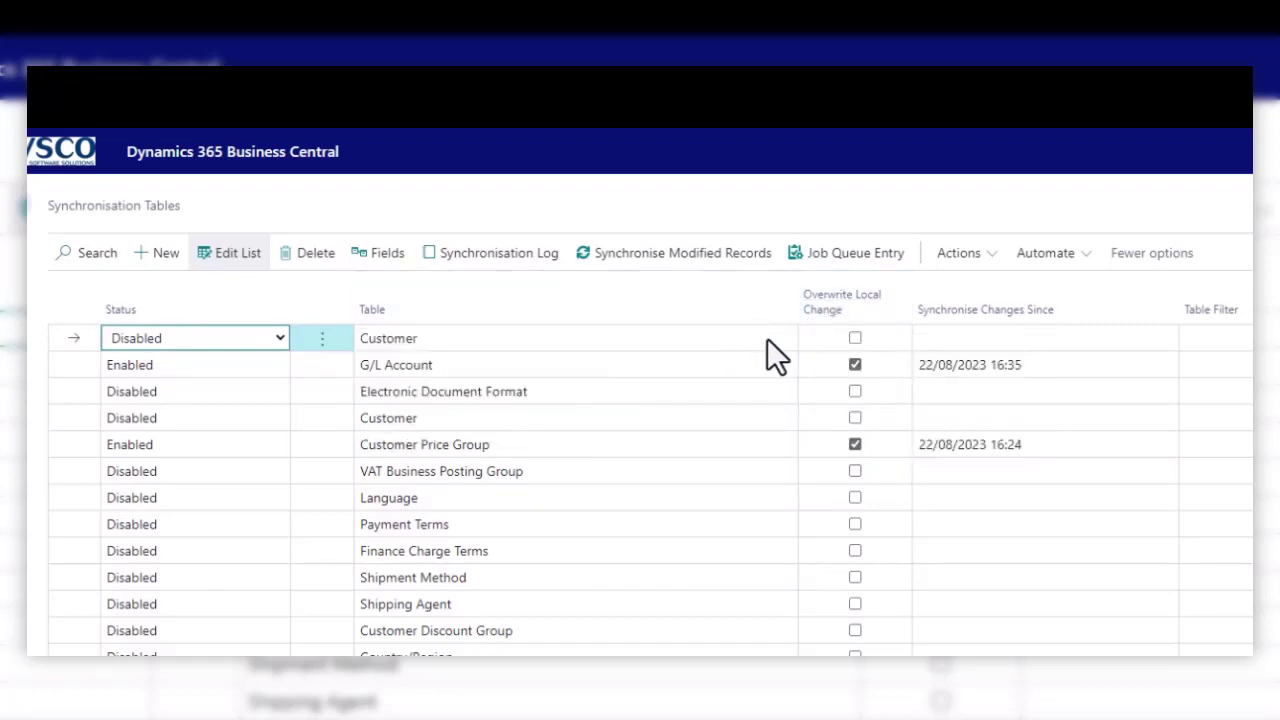
pyautogui.moveTo(737, 309)
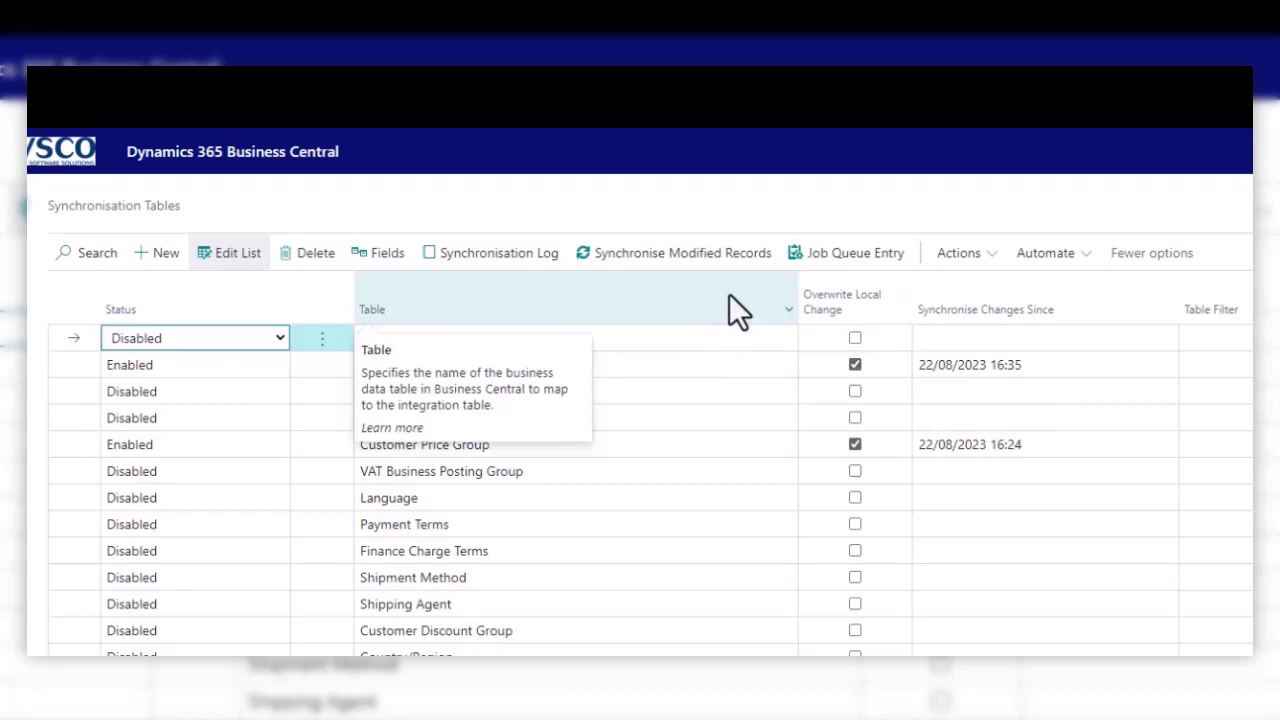
pyautogui.moveTo(773, 318)
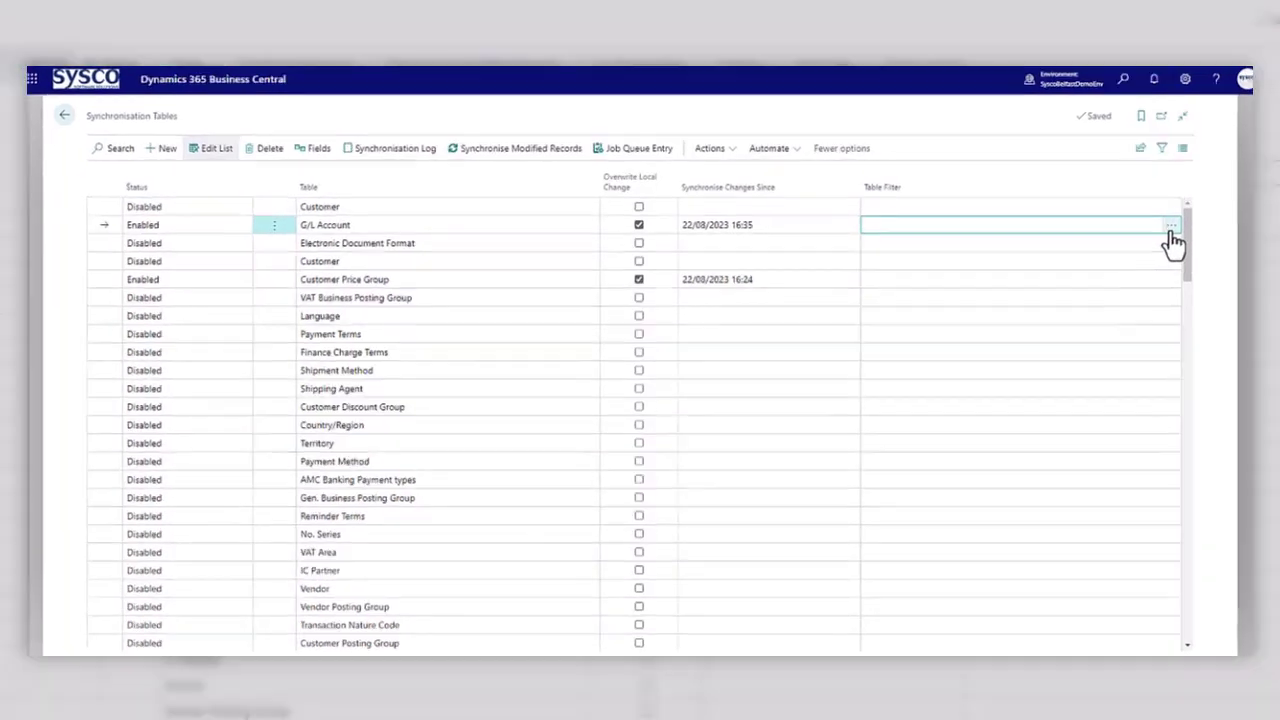
pyautogui.click(1173, 224)
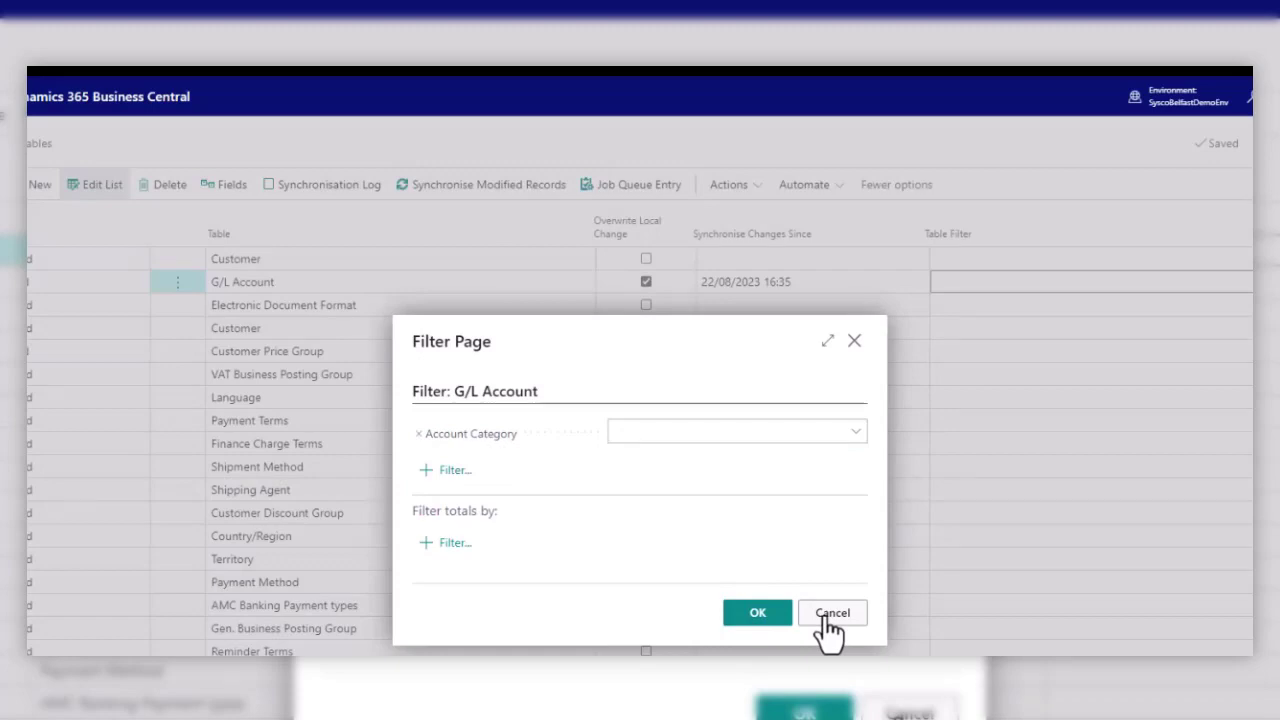
pyautogui.click(832, 612)
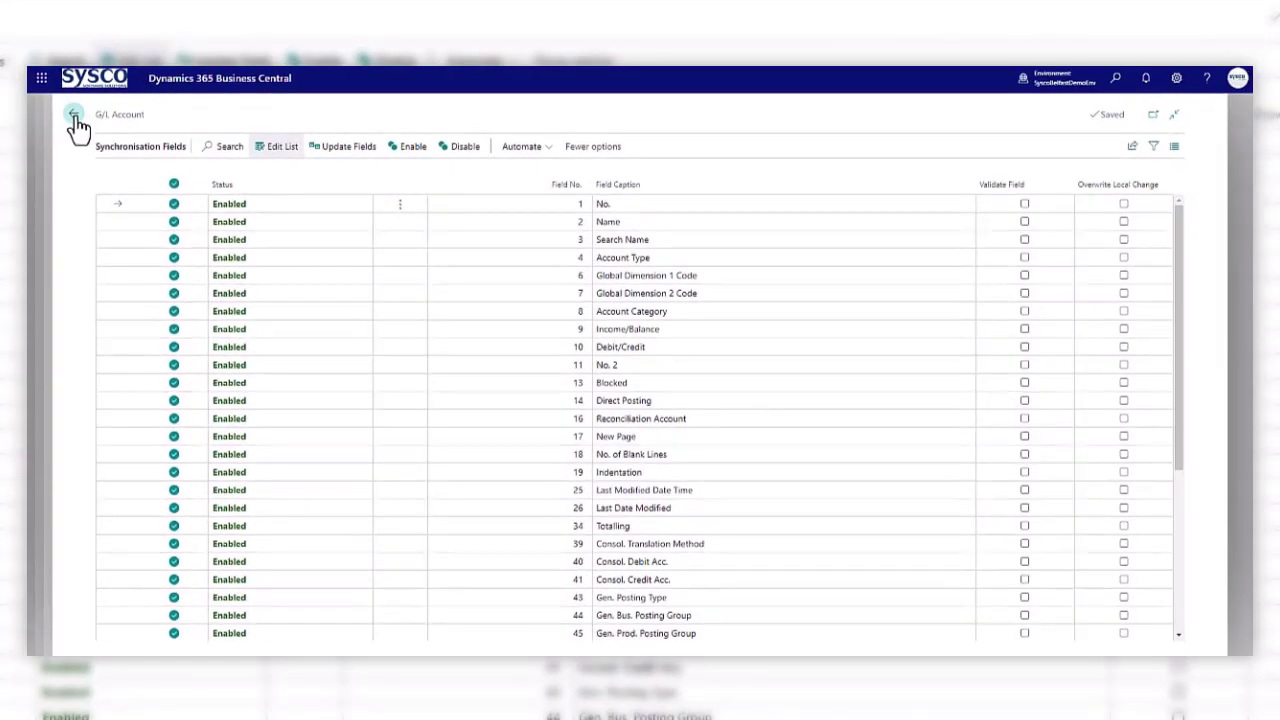
pyautogui.click(74, 114)
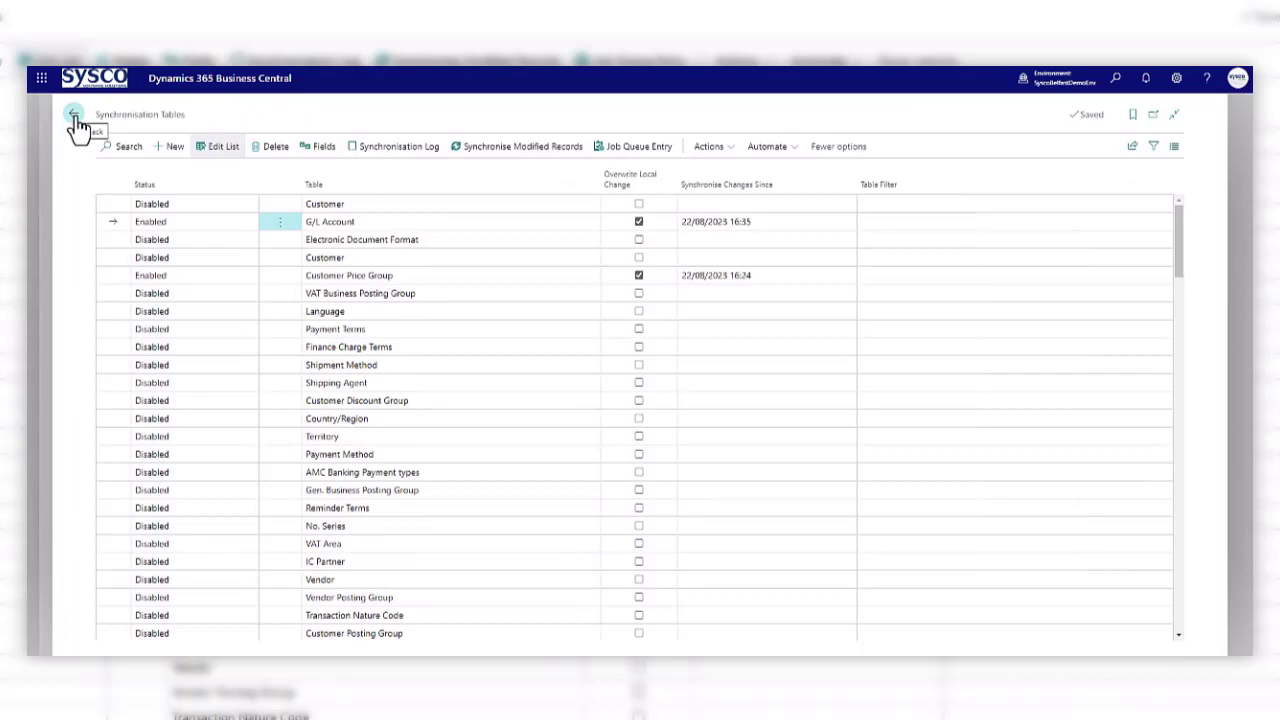
# Step: Return through Master Data Management Setup to the Master Data Company home page
pyautogui.click(72, 118)
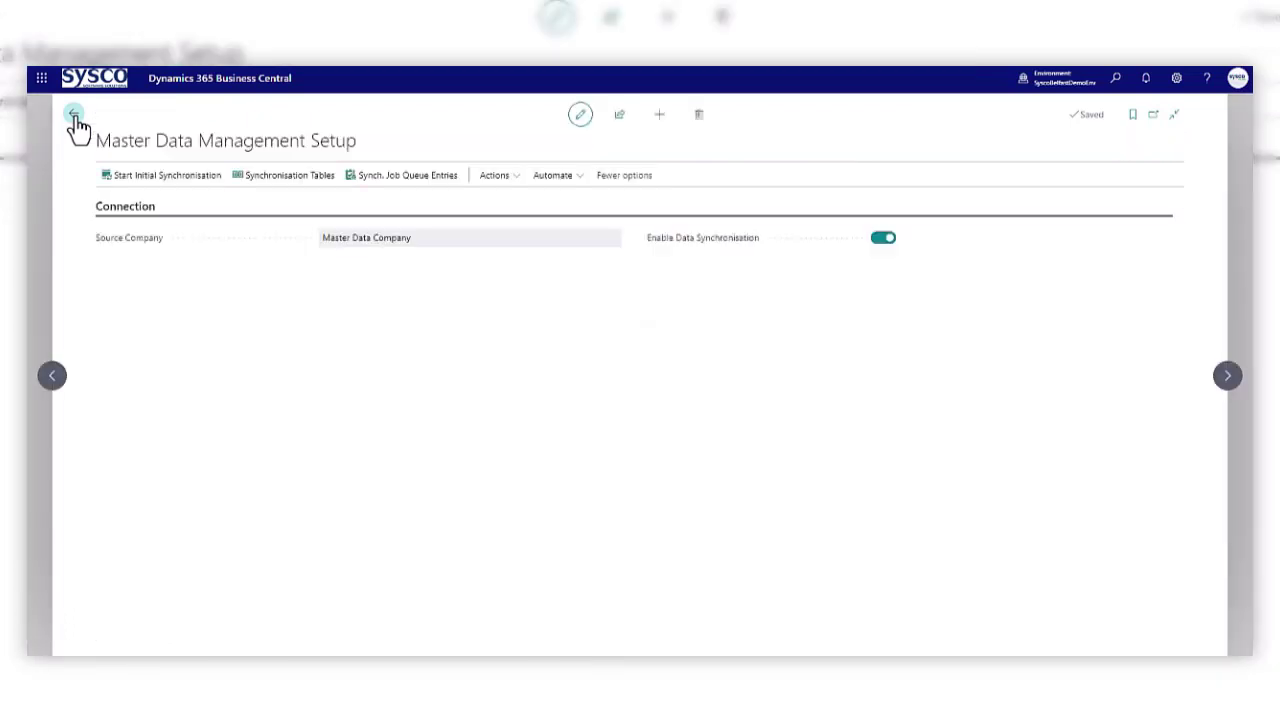
pyautogui.click(72, 115)
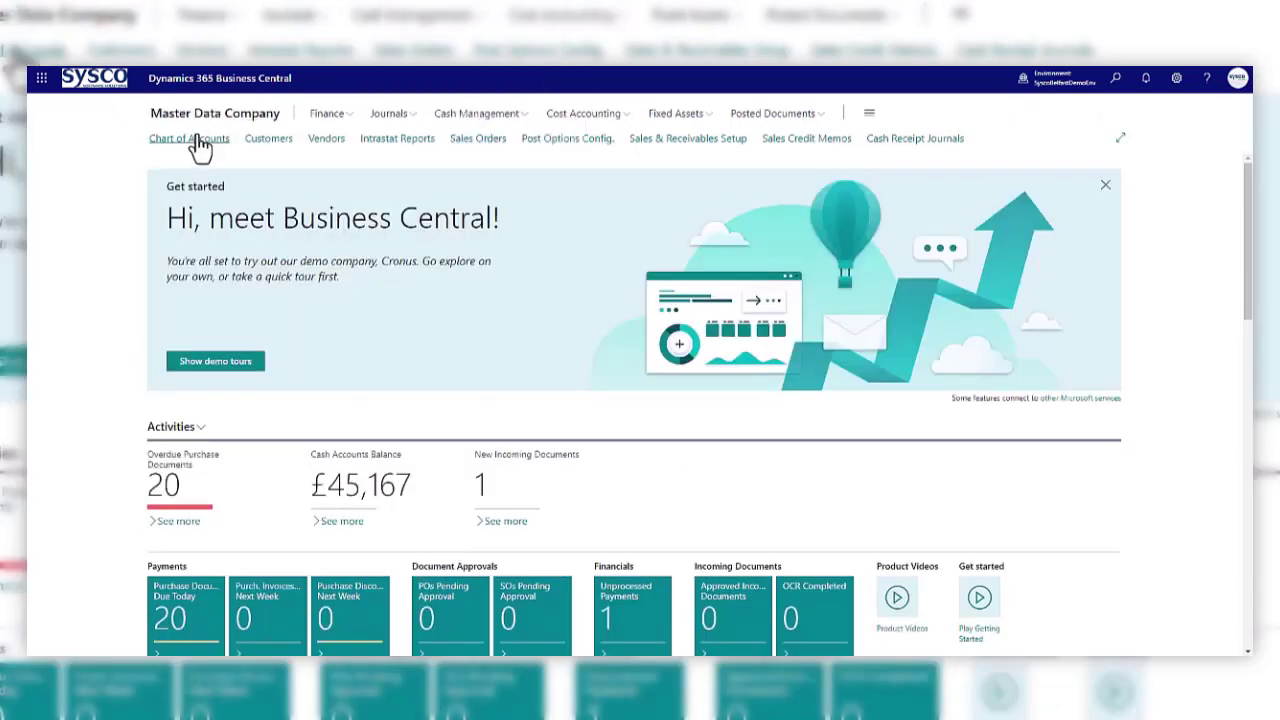
# Step: Add income statement account 10210, Income, Product Sales (Group B), subcategory Income, Product Sales
pyautogui.click(189, 138)
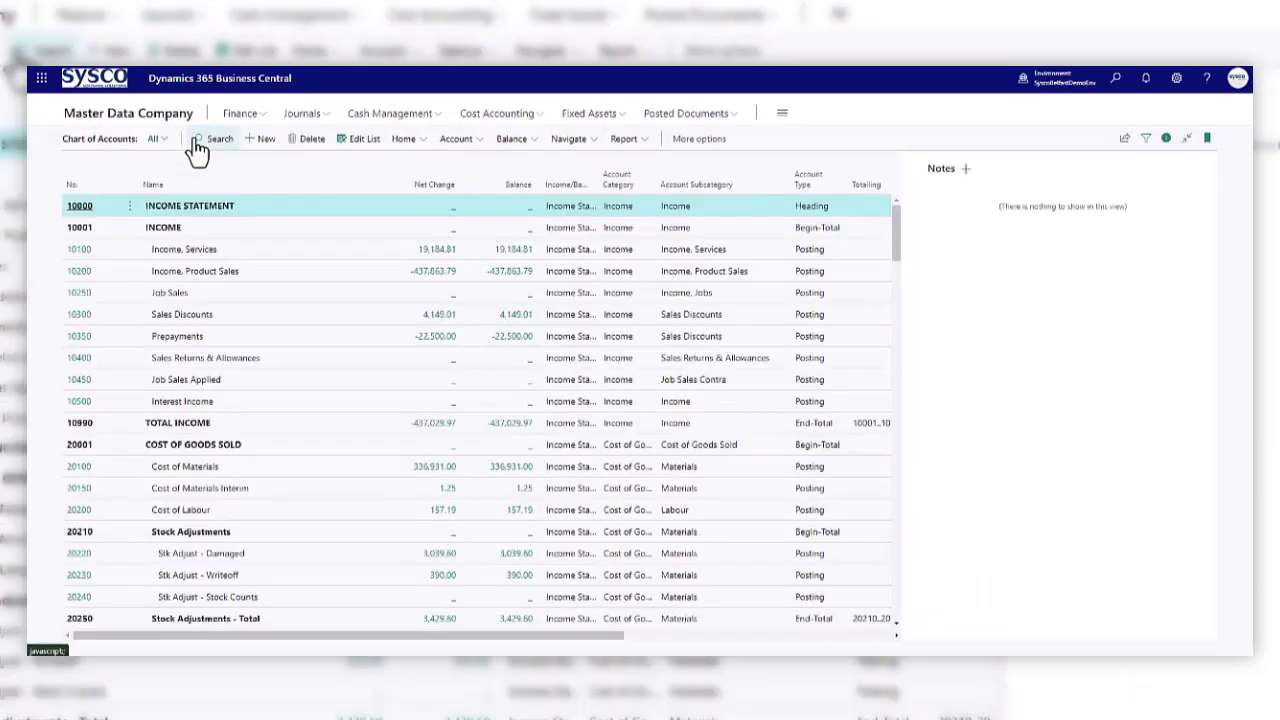
pyautogui.moveTo(148, 282)
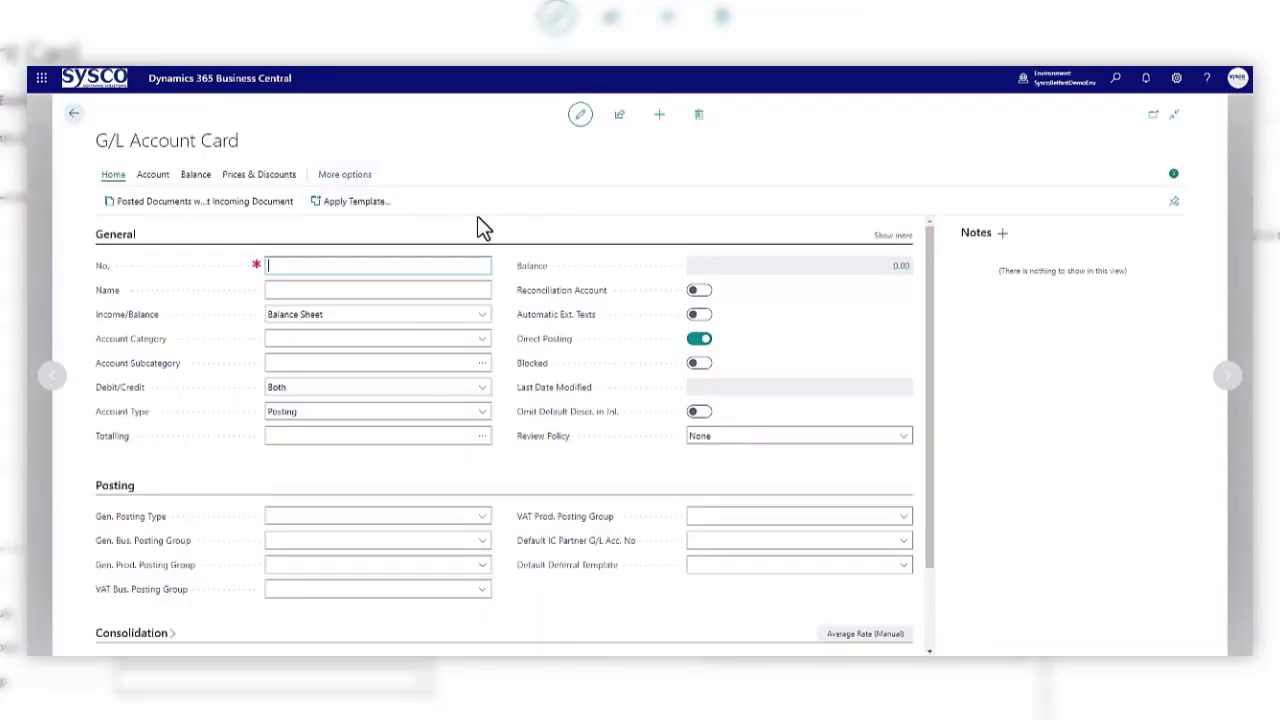
pyautogui.write('10210')
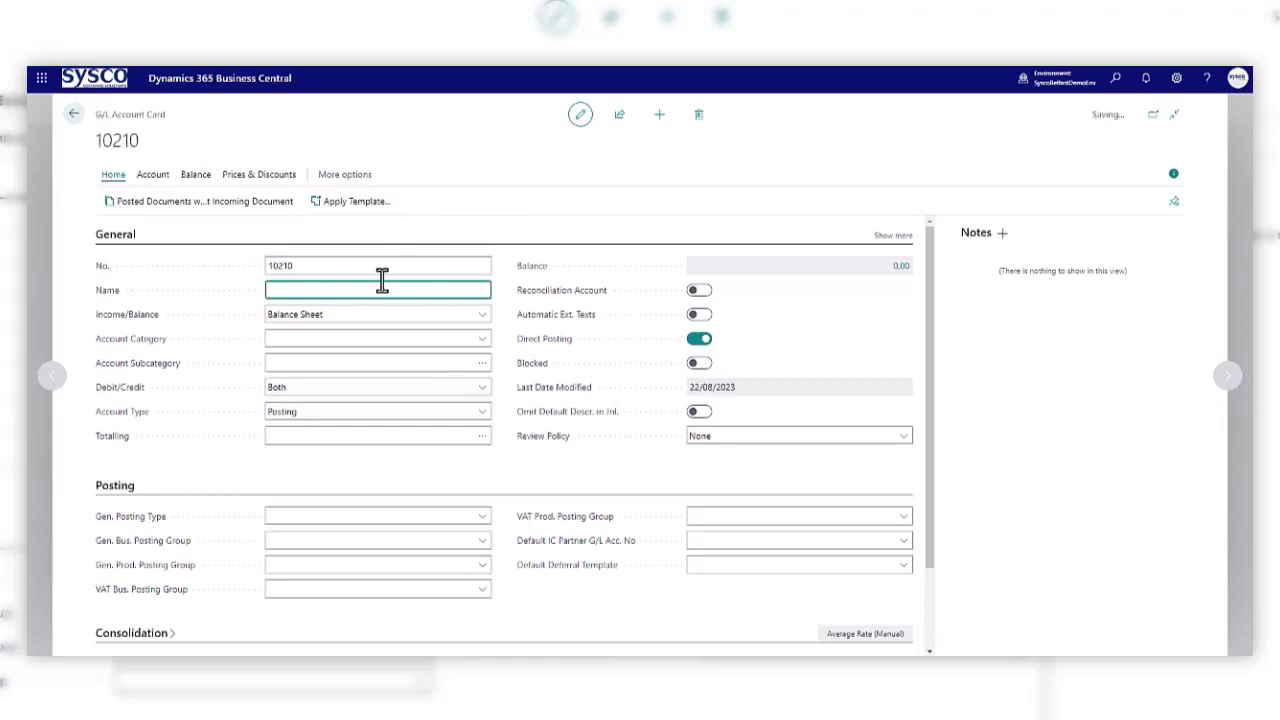
pyautogui.write('Income, Product Sales (Group B')
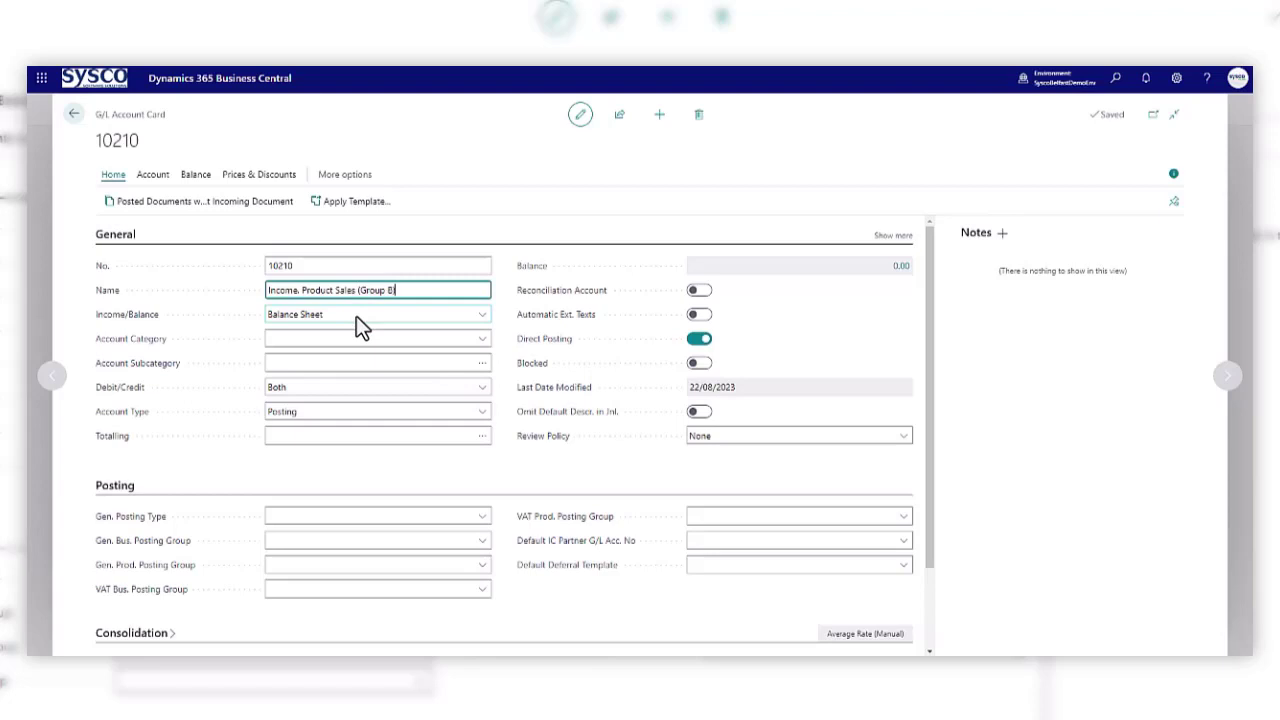
pyautogui.click(377, 314)
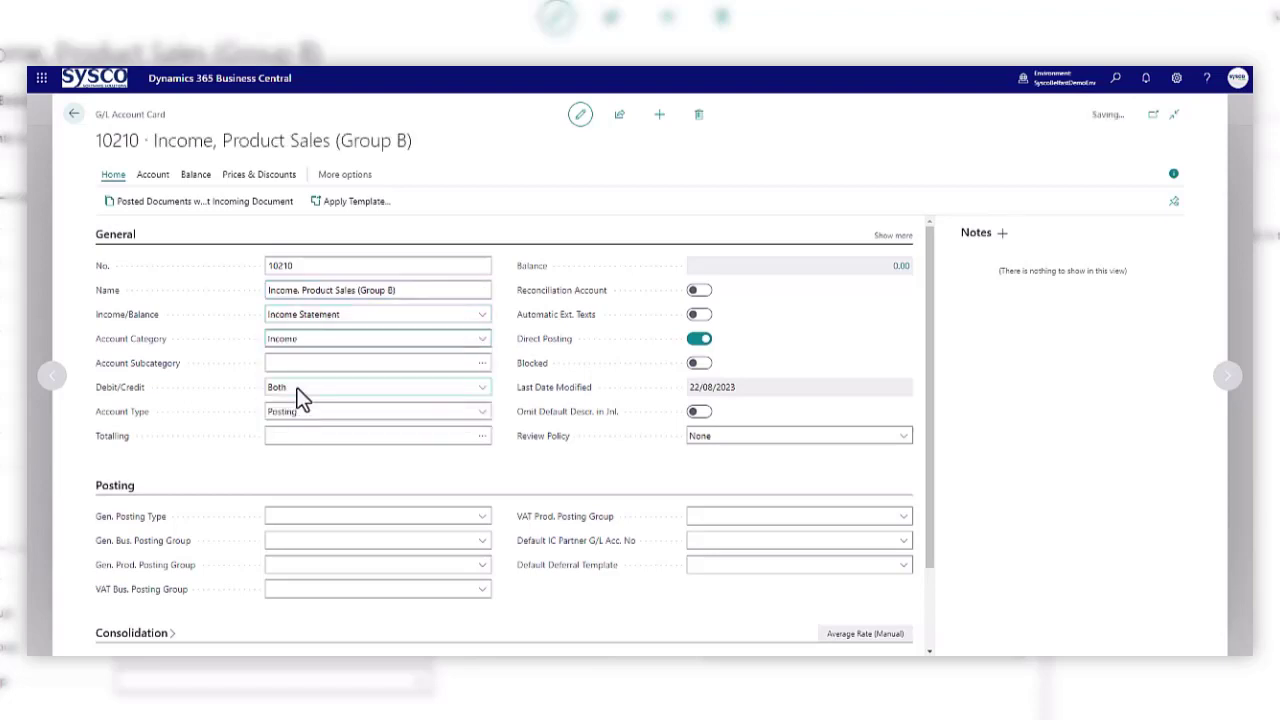
pyautogui.click(479, 338)
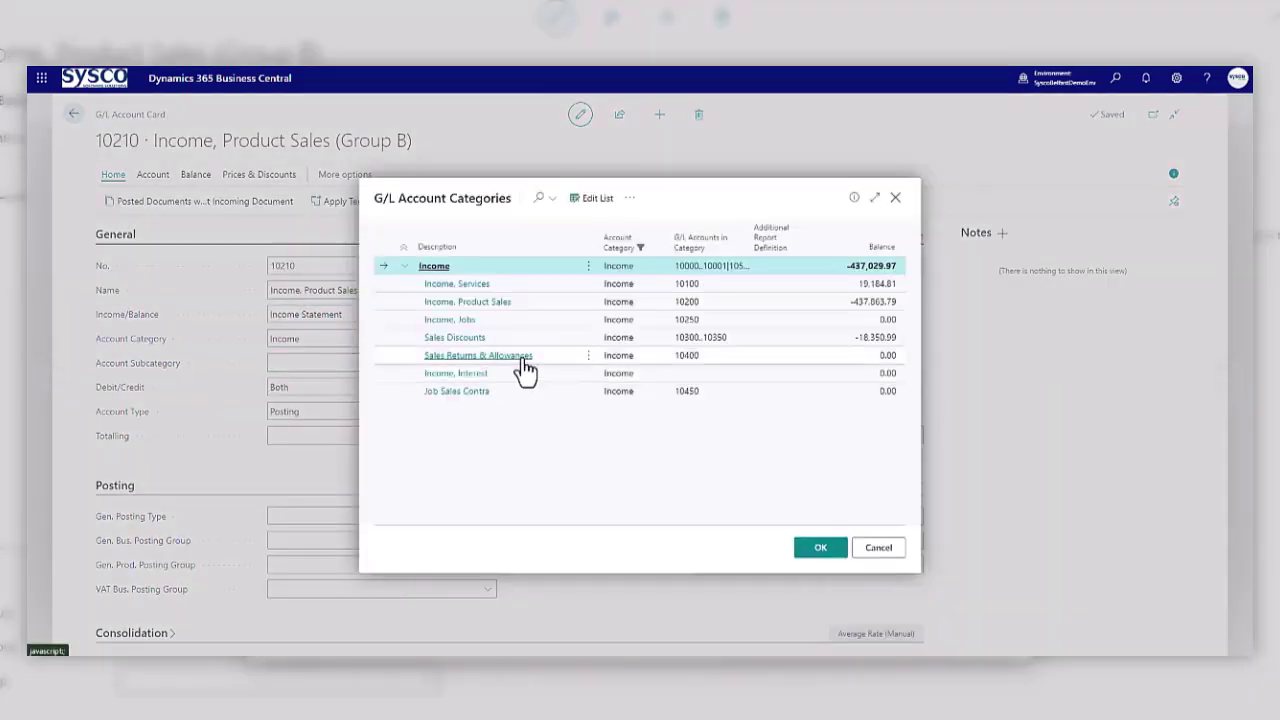
pyautogui.click(820, 547)
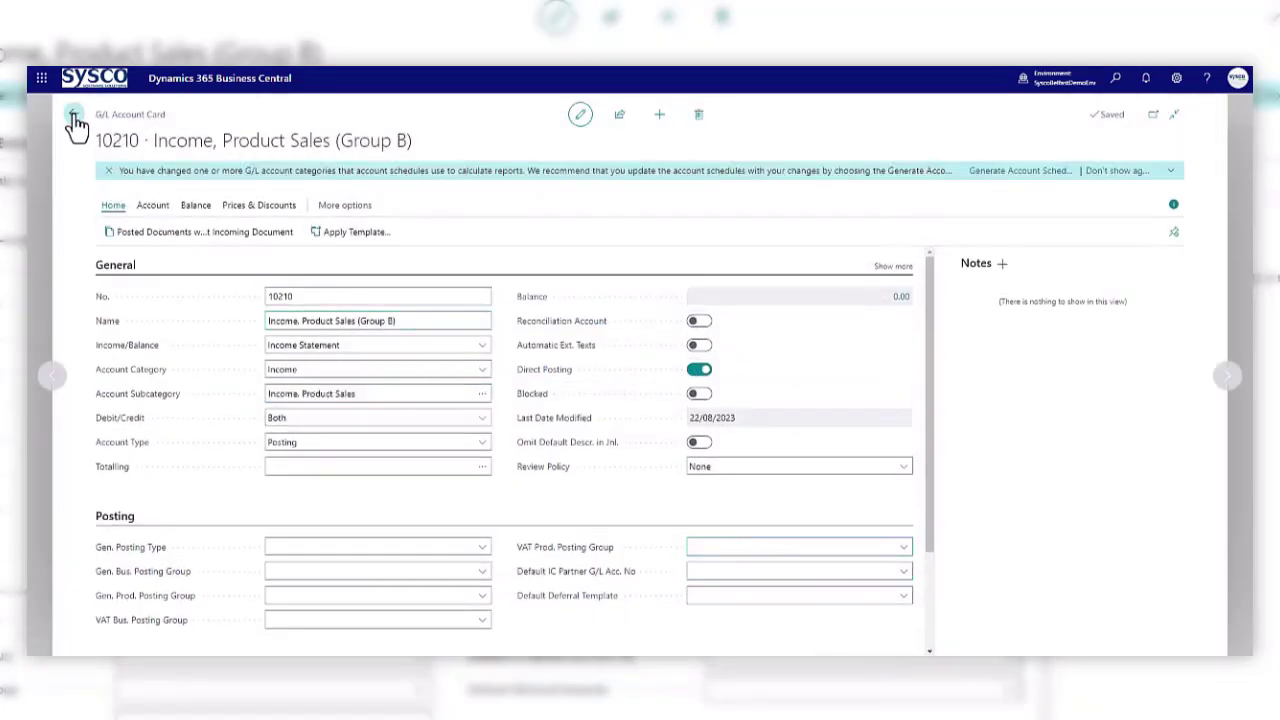
pyautogui.click(75, 124)
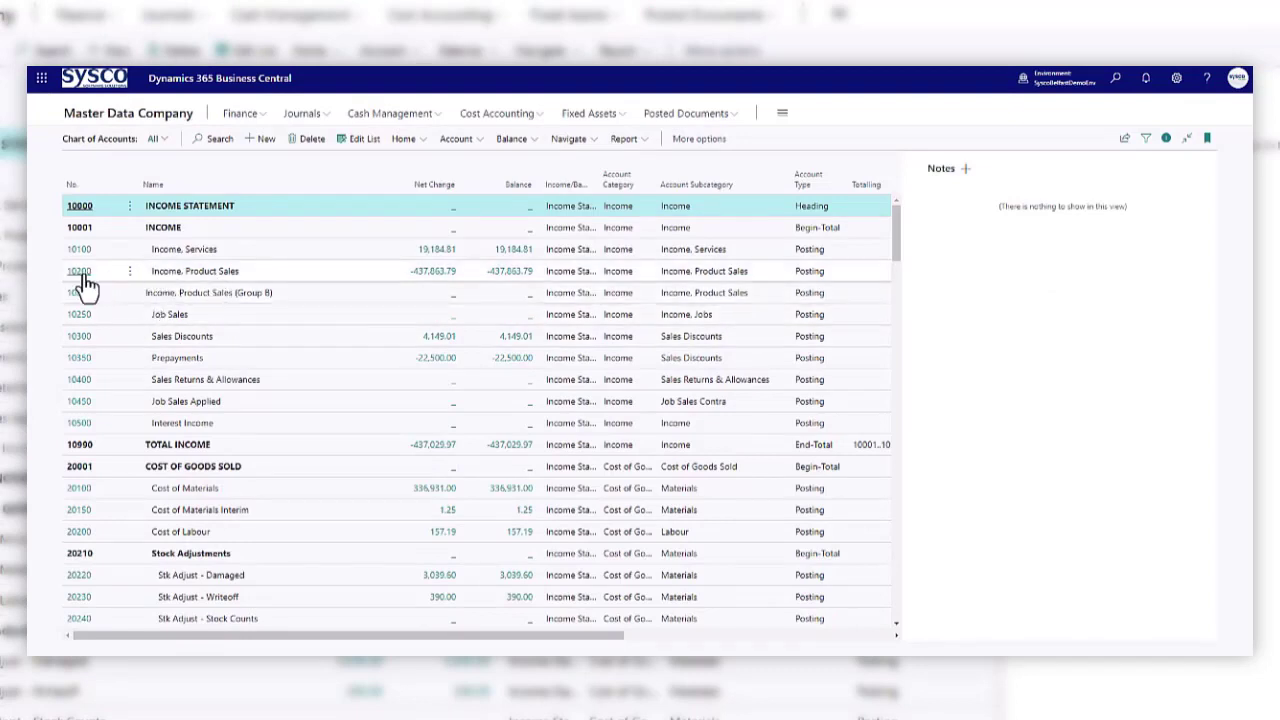
# Step: Rename account 10200 to Income, Product Sales (Group A)
pyautogui.click(78, 271)
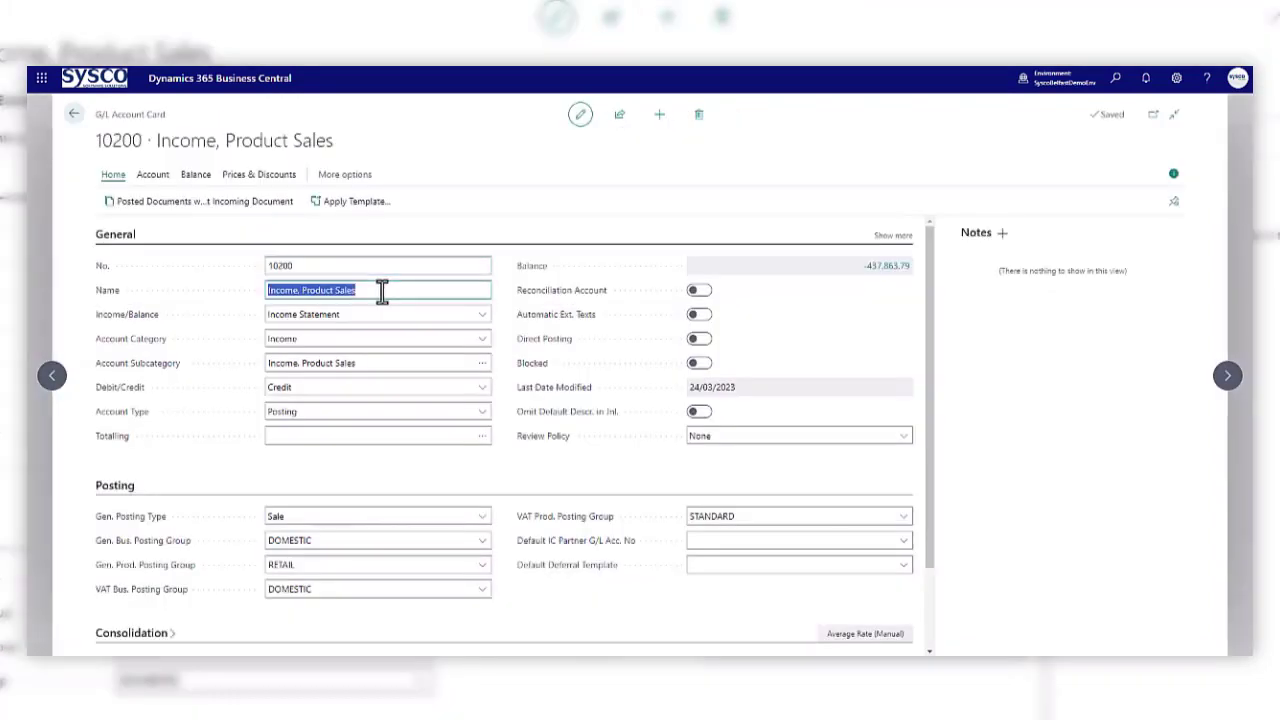
pyautogui.click(383, 290)
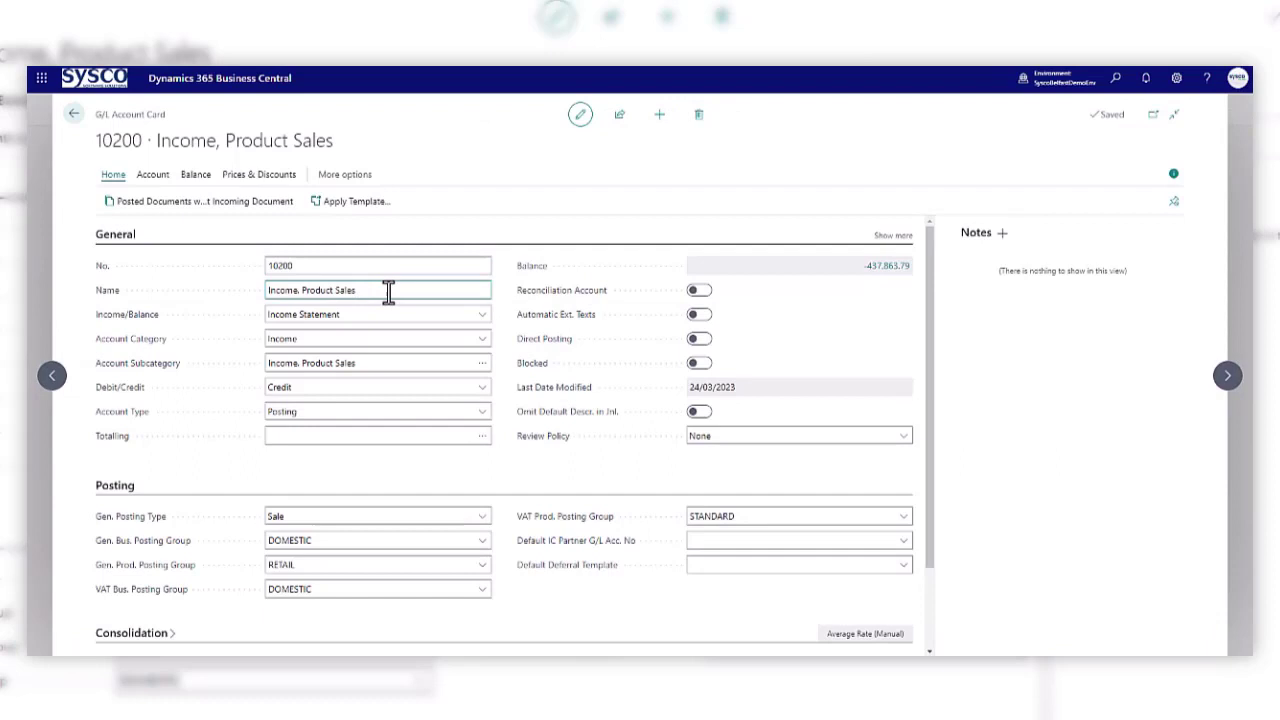
pyautogui.write('(gro')
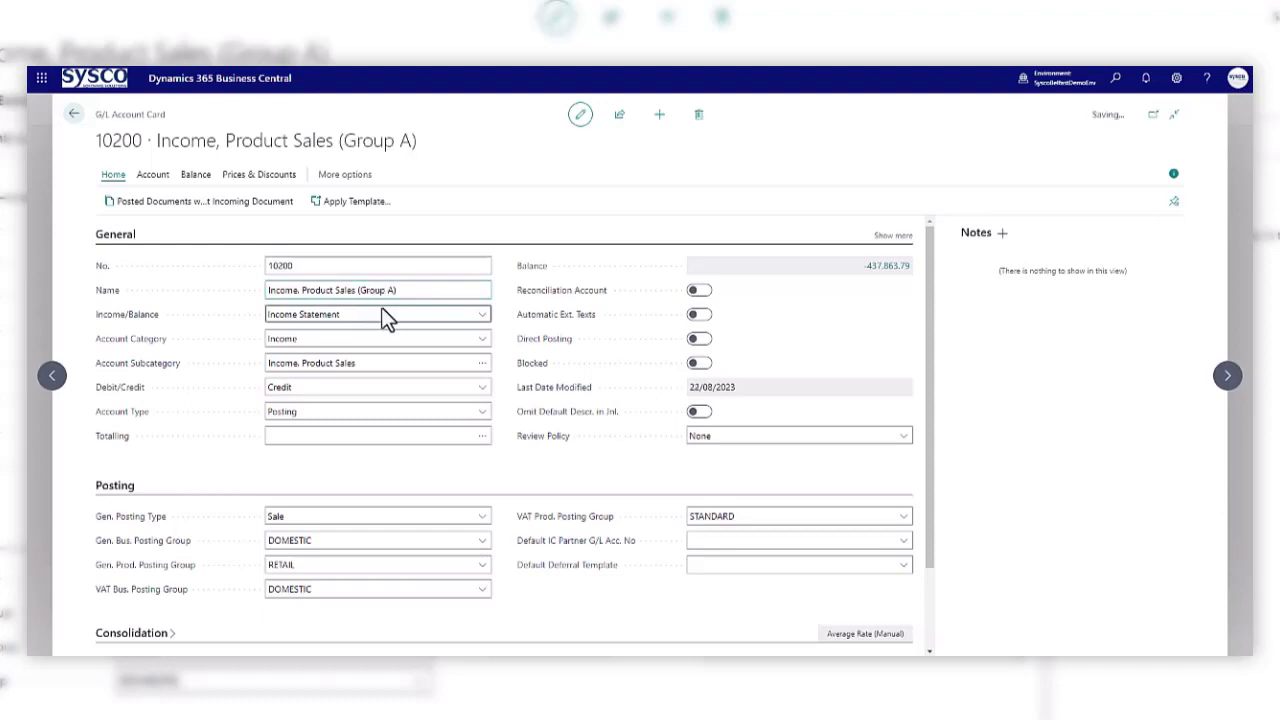
pyautogui.click(79, 110)
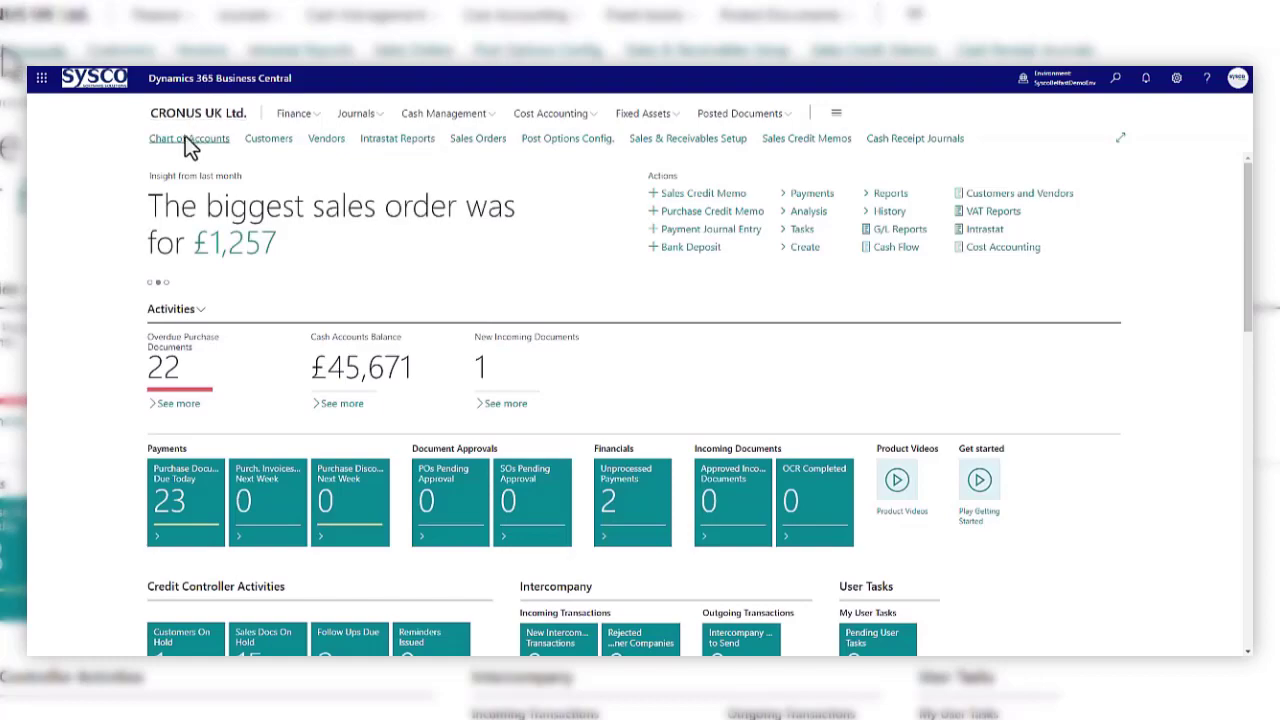
# Step: View CRONUS UK Ltd.'s chart of accounts showing 10200 Group A and new 10210 Group B
pyautogui.click(189, 138)
pyautogui.write('master da')
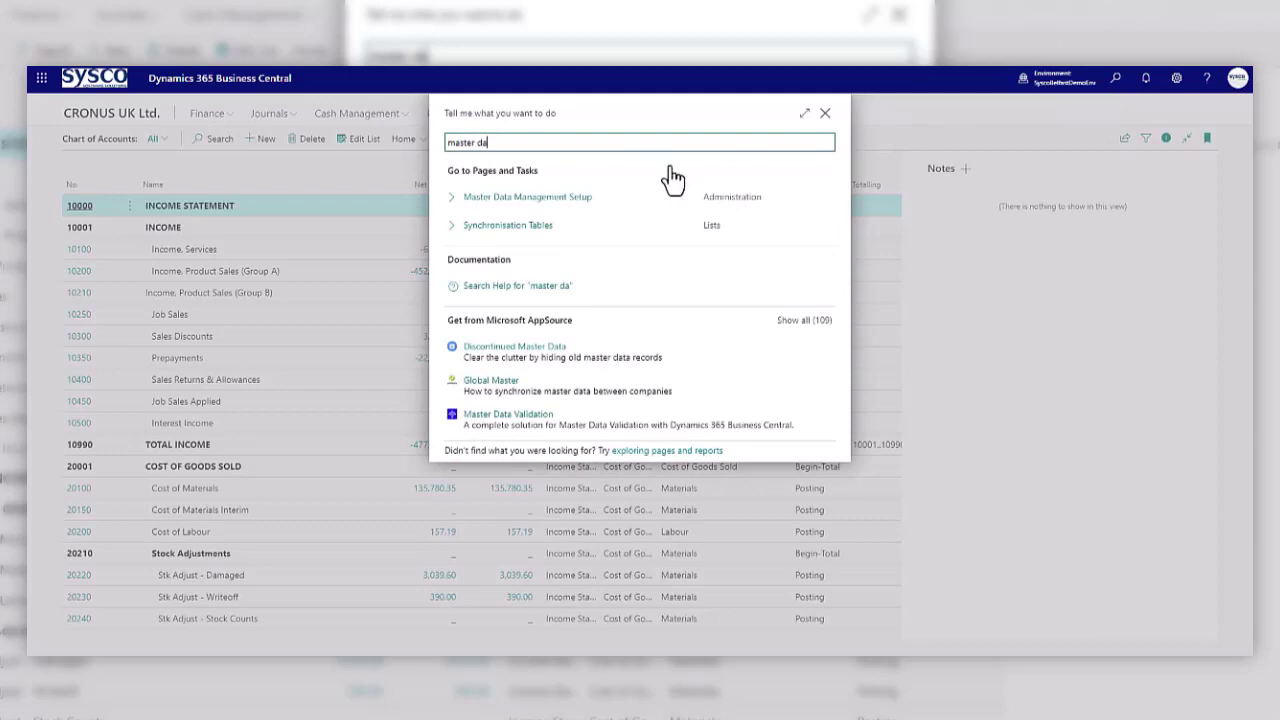
# Step: Review the Ready MDM_GLACCOUNT job queue entry from the Synchronisation Tables list
pyautogui.click(528, 196)
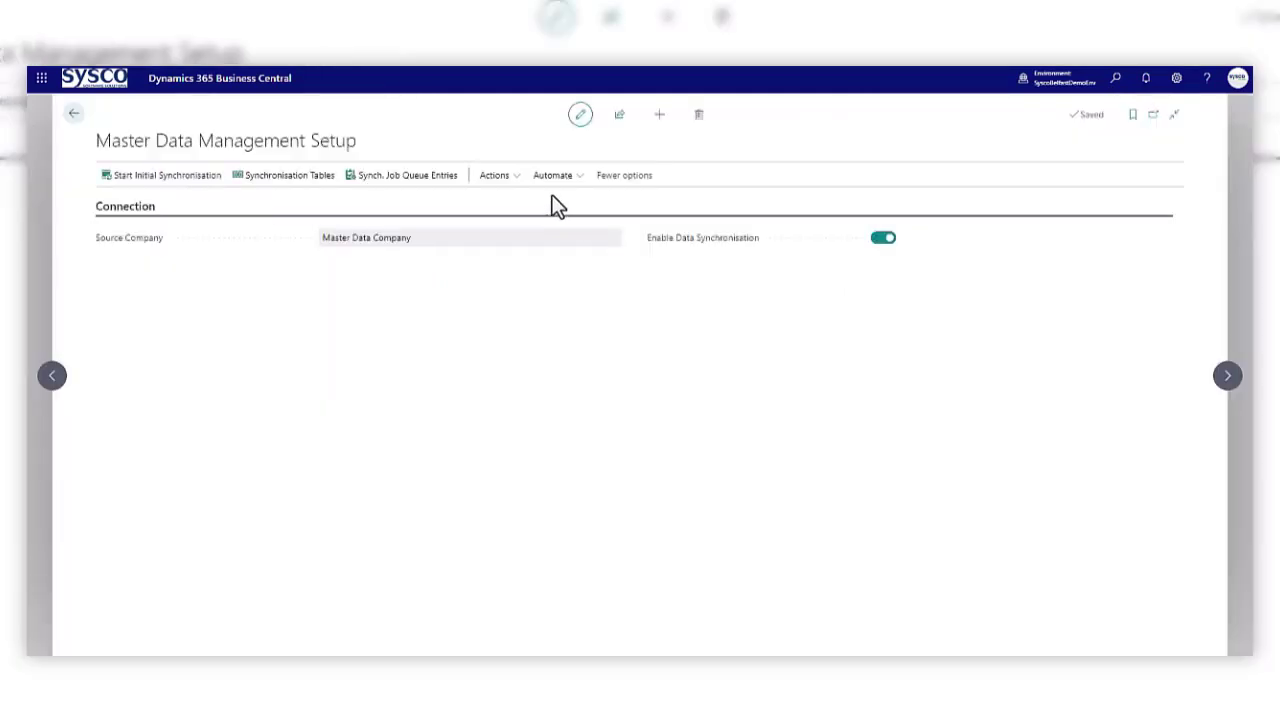
pyautogui.click(288, 175)
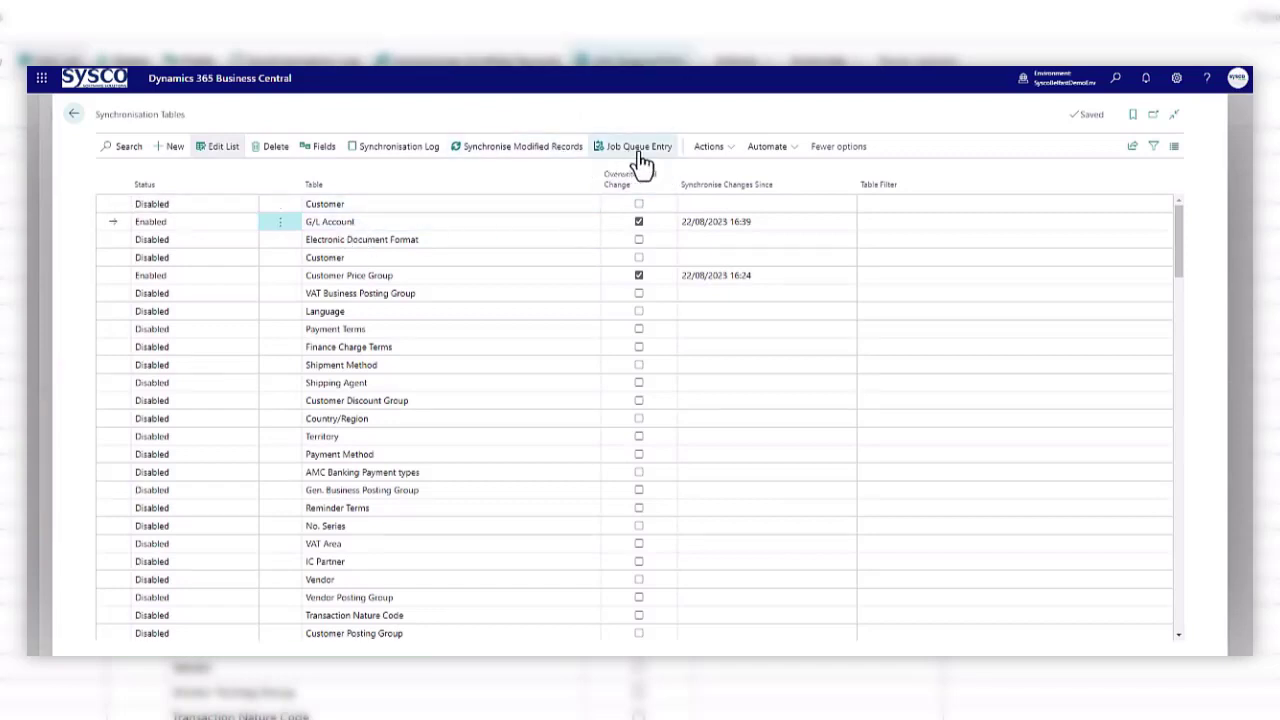
pyautogui.click(639, 146)
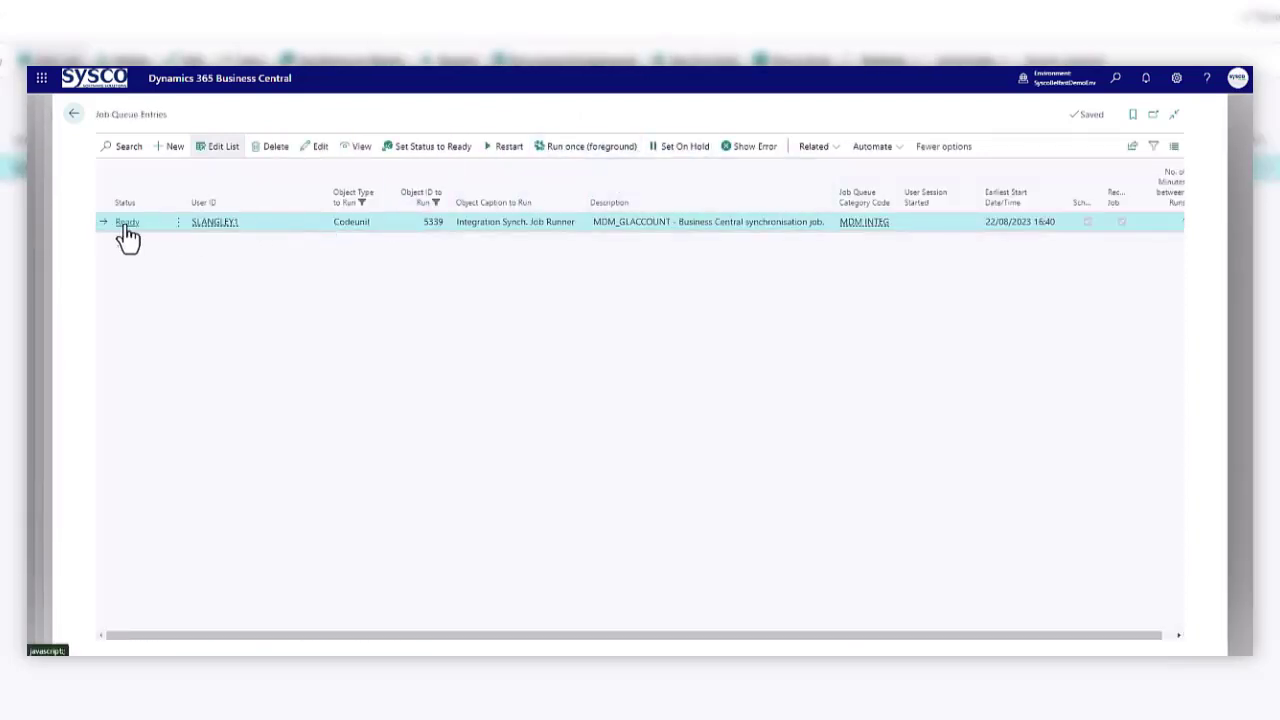
pyautogui.moveTo(935, 250)
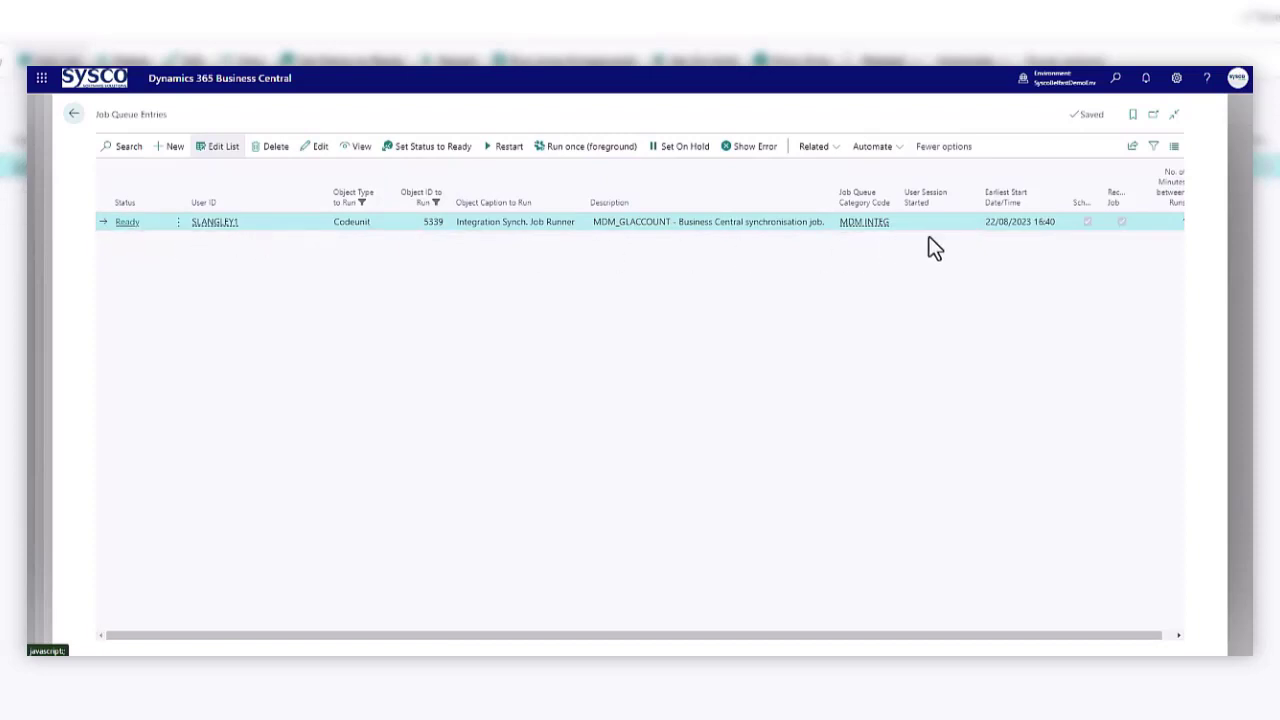
pyautogui.moveTo(920, 237)
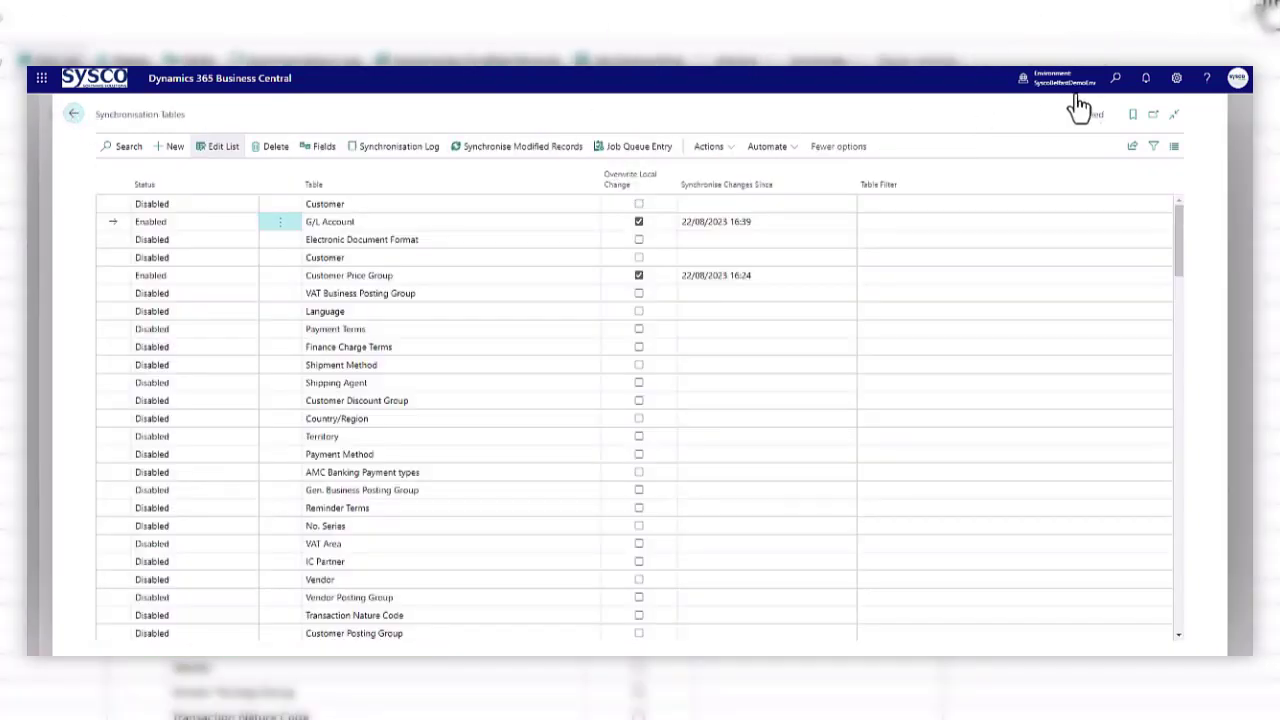
# Step: Open Integration Synchronisation Jobs and view inserted account 10210, Income, Product Sales (Group B)
pyautogui.click(1122, 77)
pyautogui.write('integ')
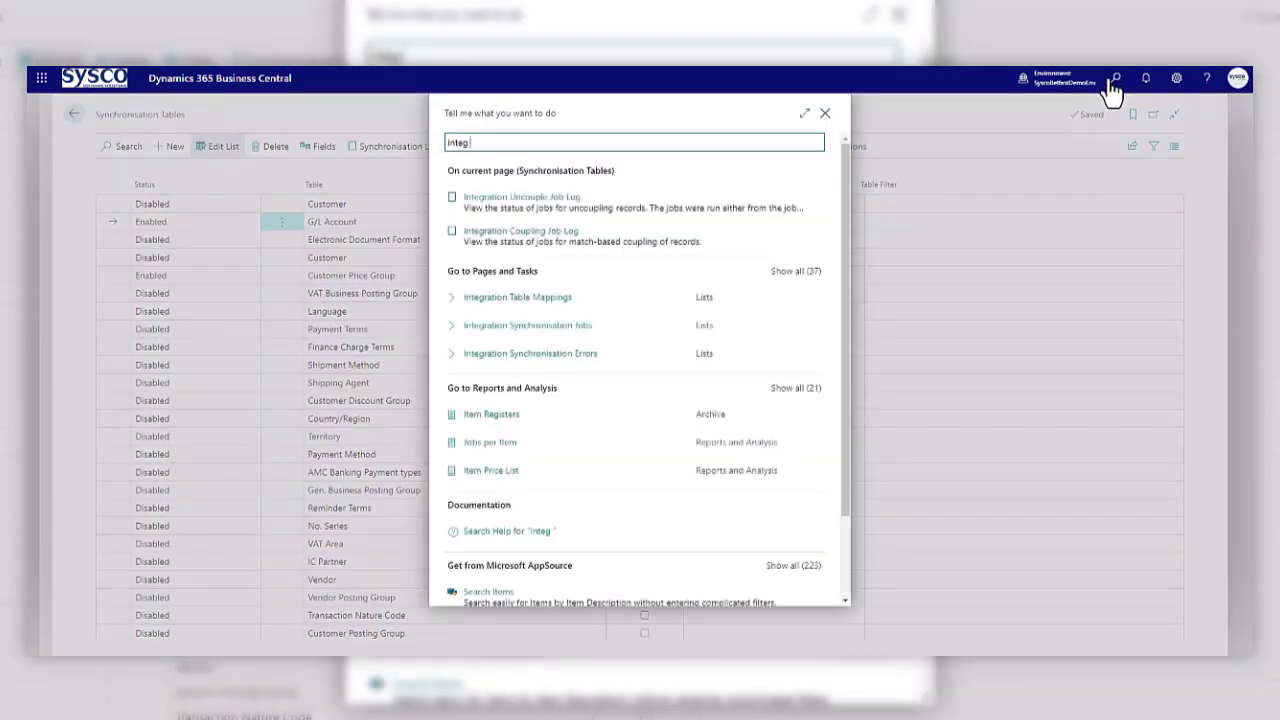
pyautogui.moveTo(582, 338)
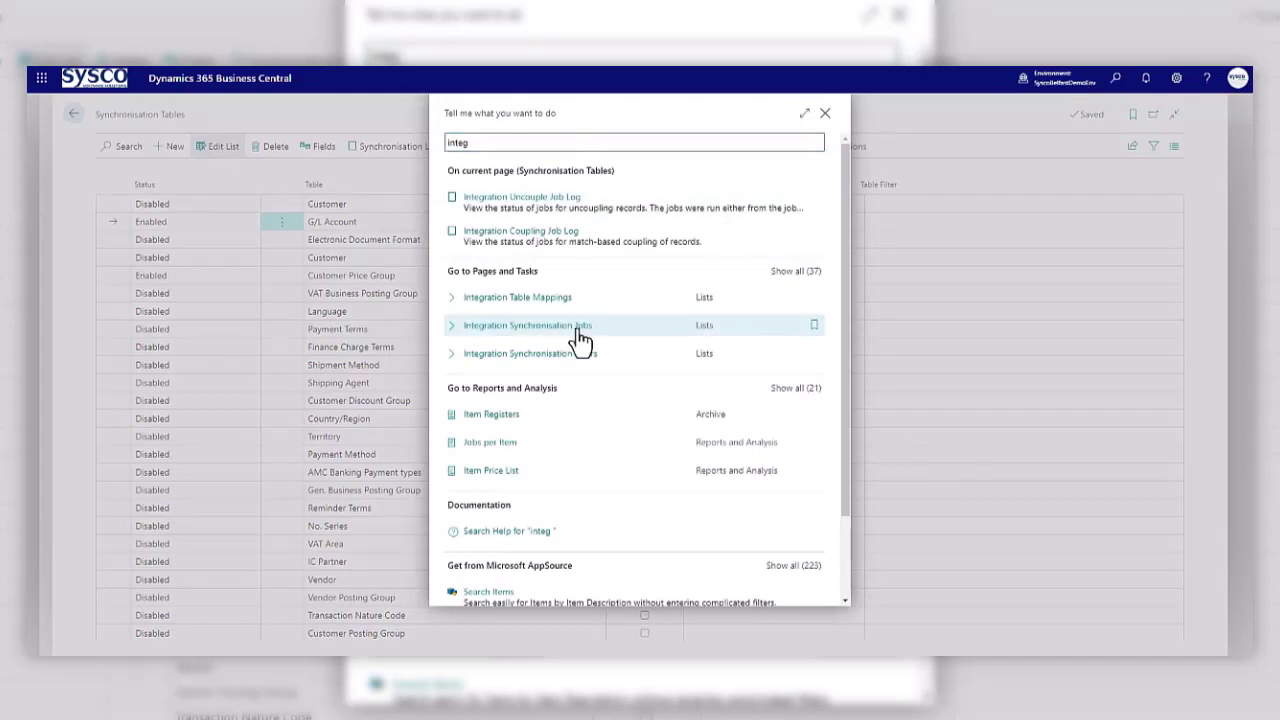
pyautogui.click(527, 325)
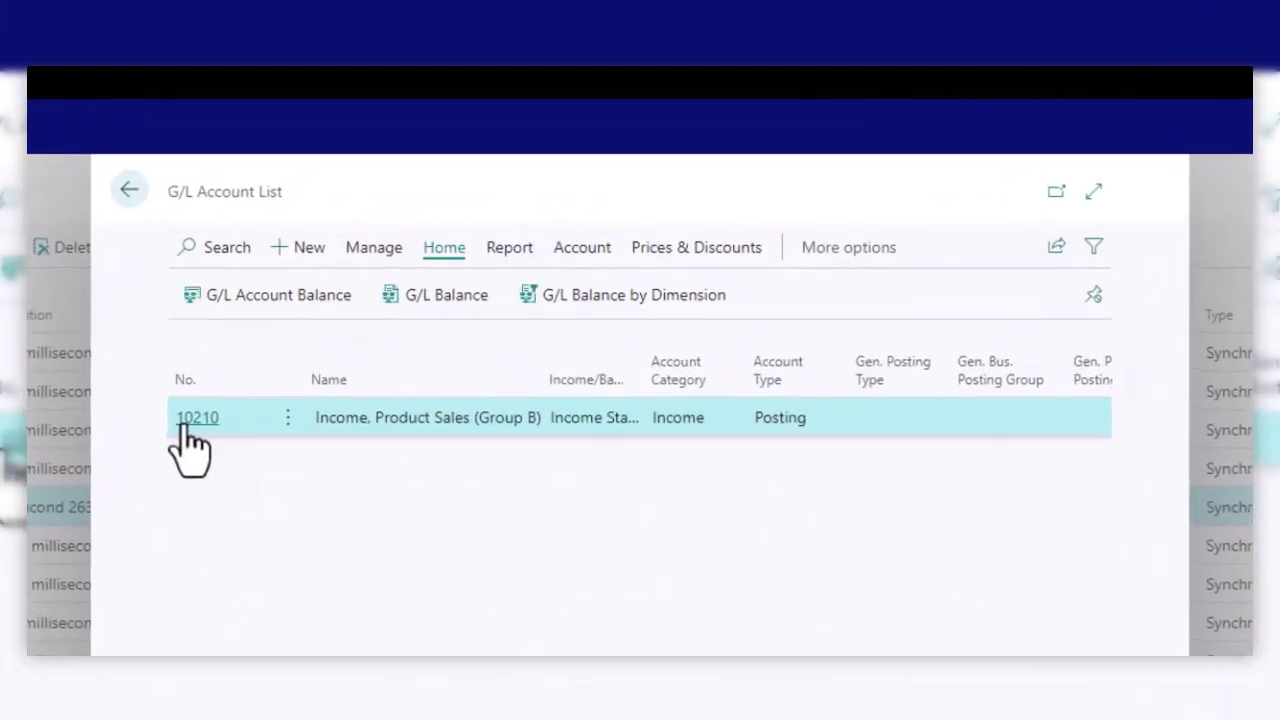
pyautogui.moveTo(272, 477)
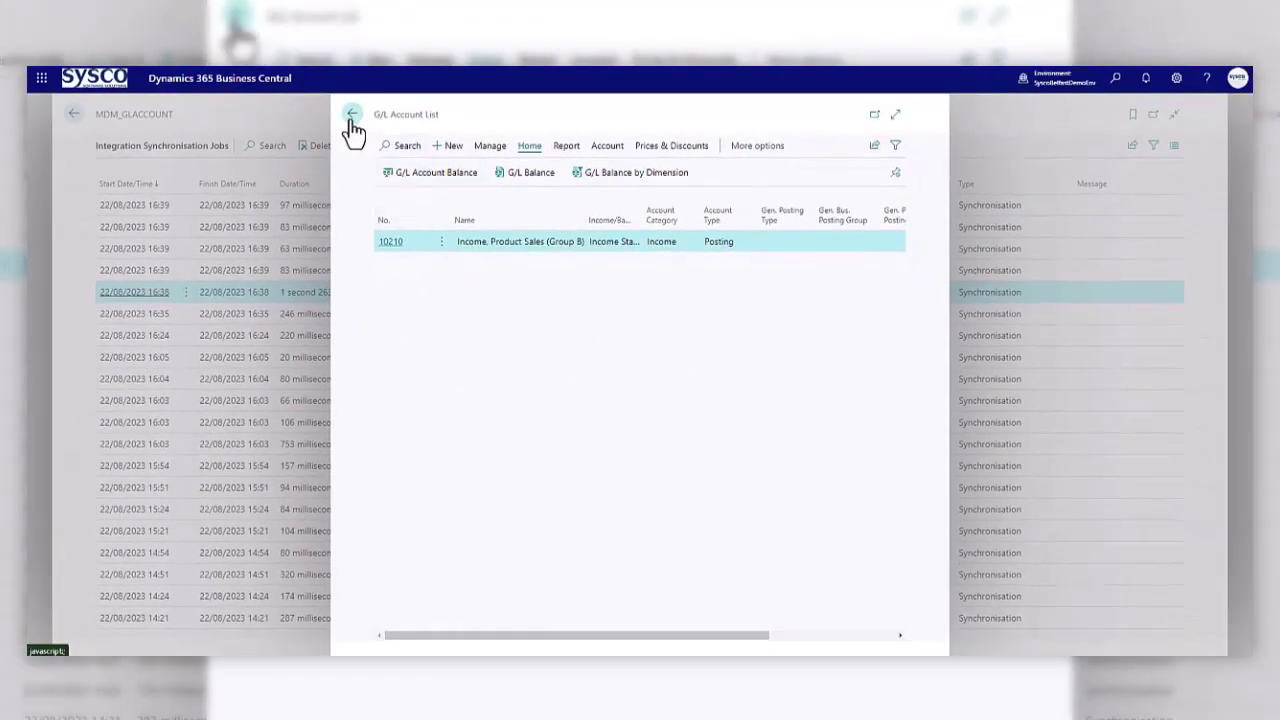
# Step: Close the inserted accounts list and return to Master Data Management Setup
pyautogui.click(352, 116)
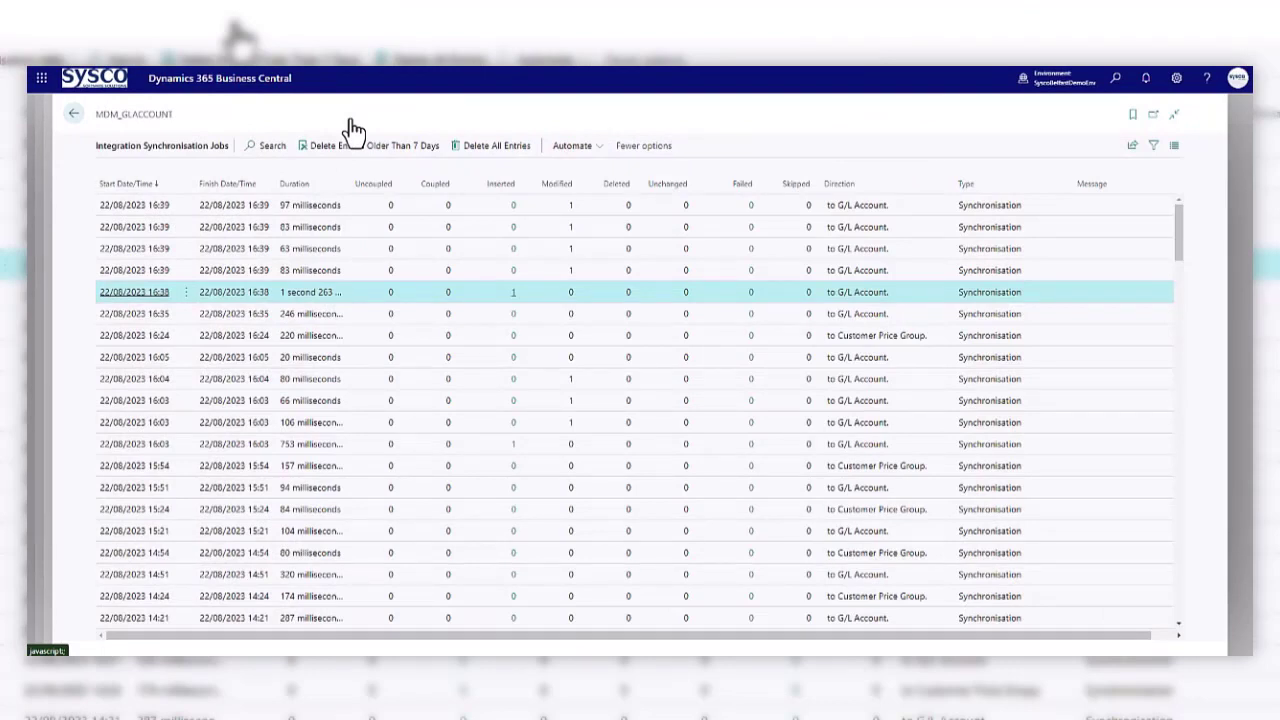
pyautogui.moveTo(360, 123)
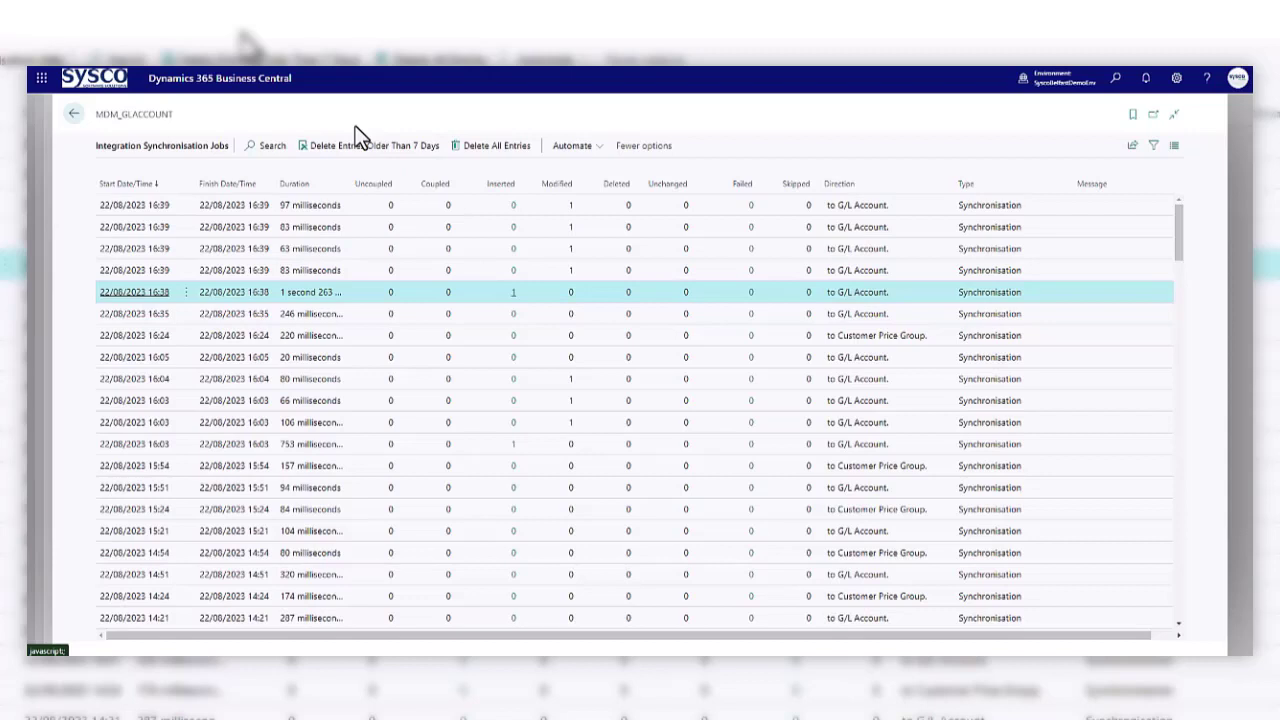
pyautogui.click(75, 108)
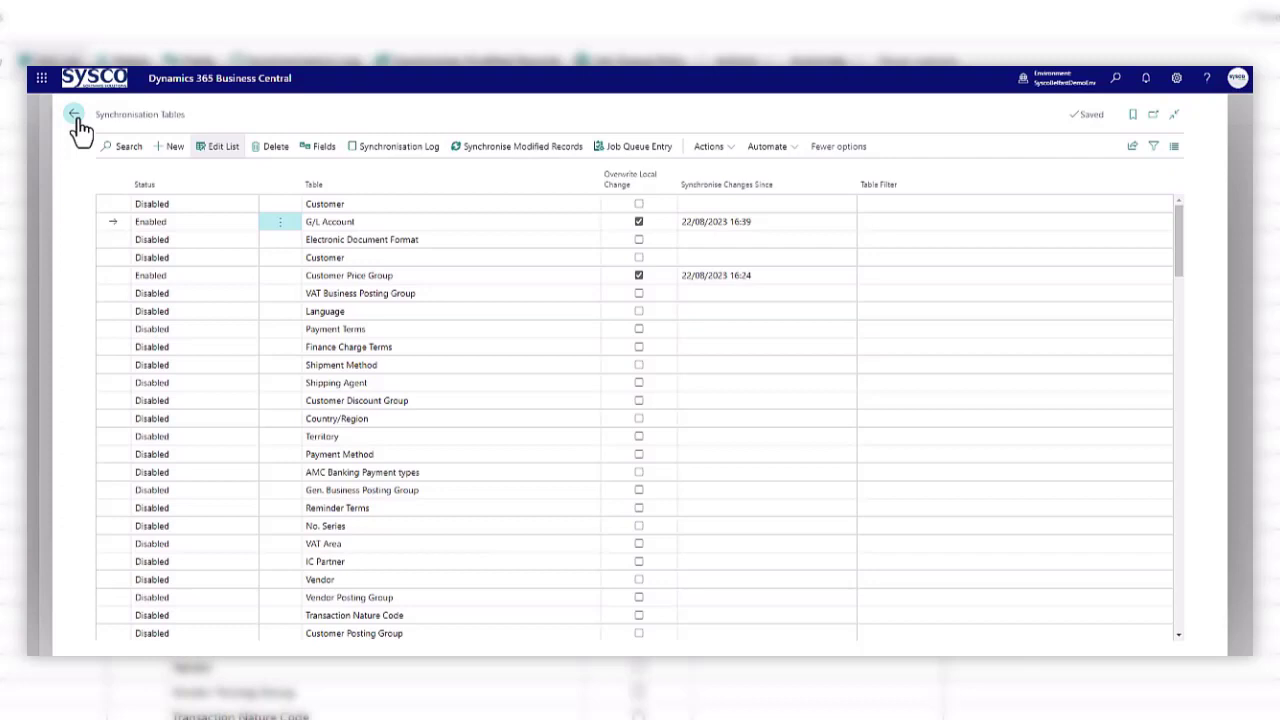
pyautogui.click(73, 114)
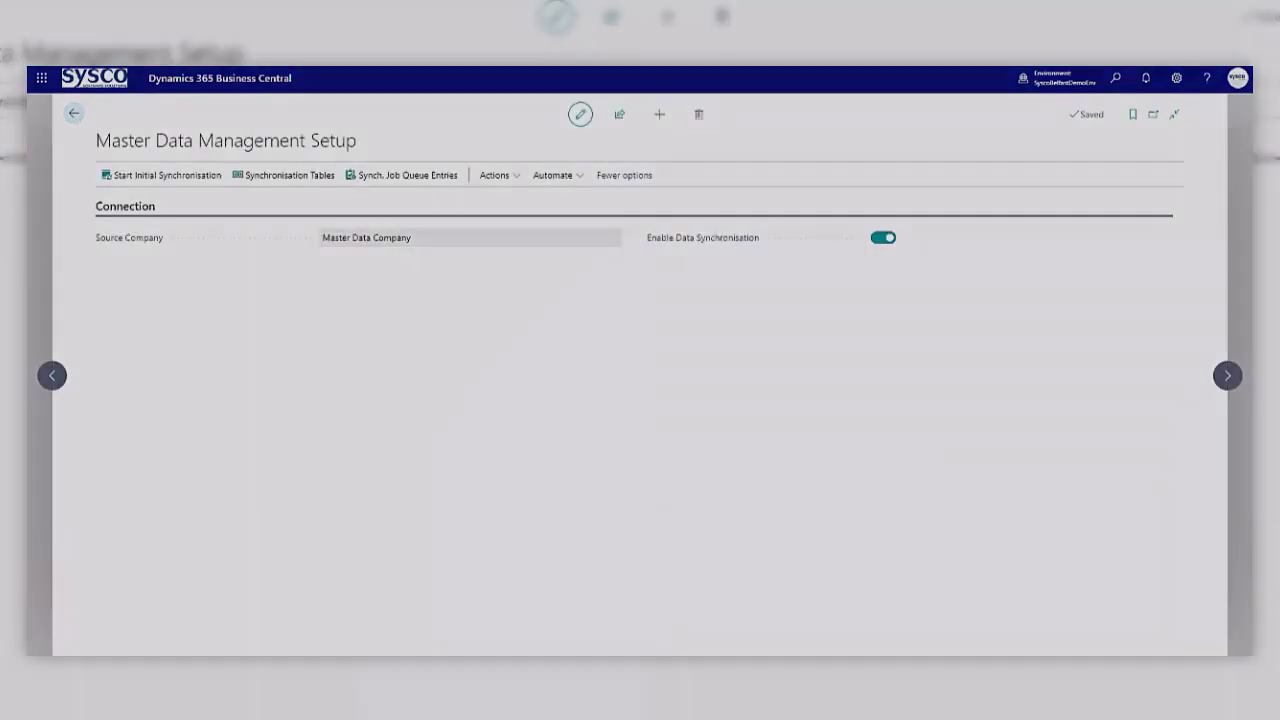